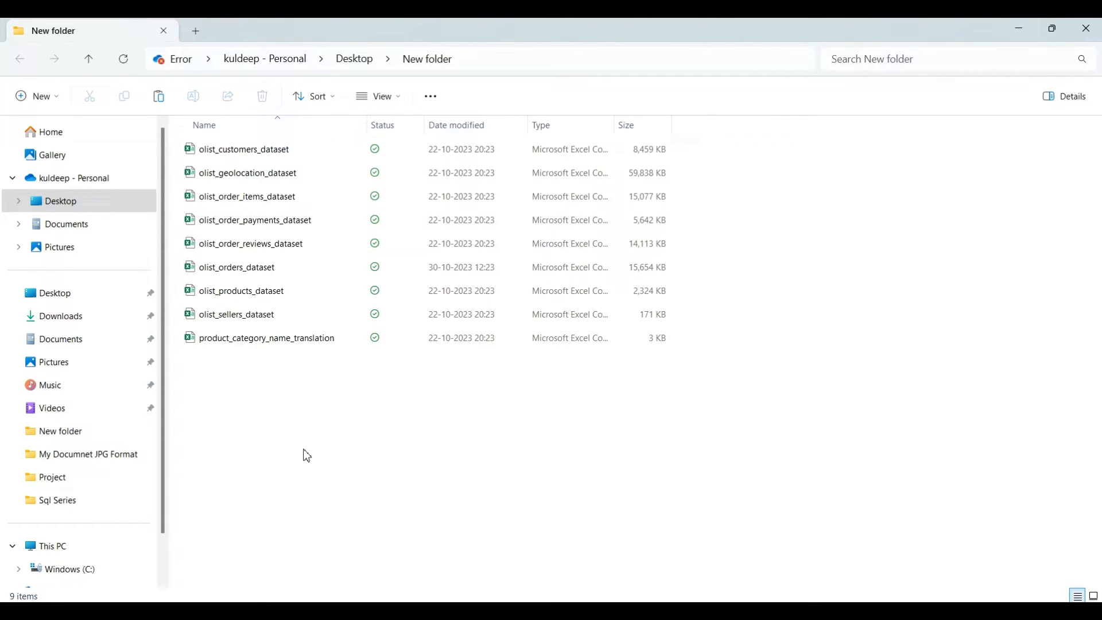
mouse_move(319, 452)
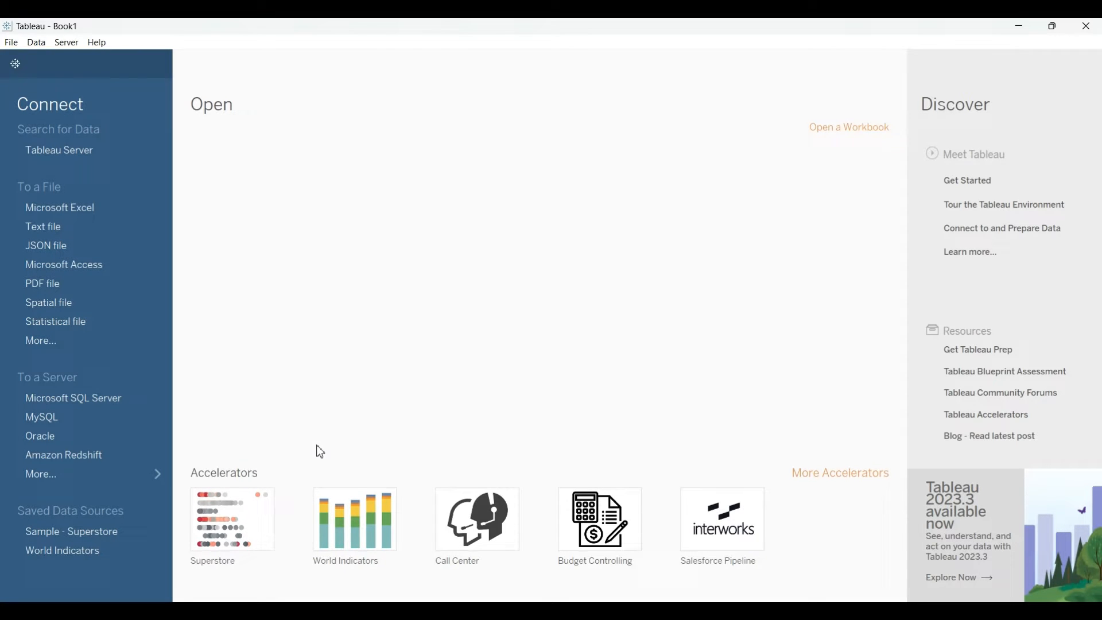
mouse_move(41, 303)
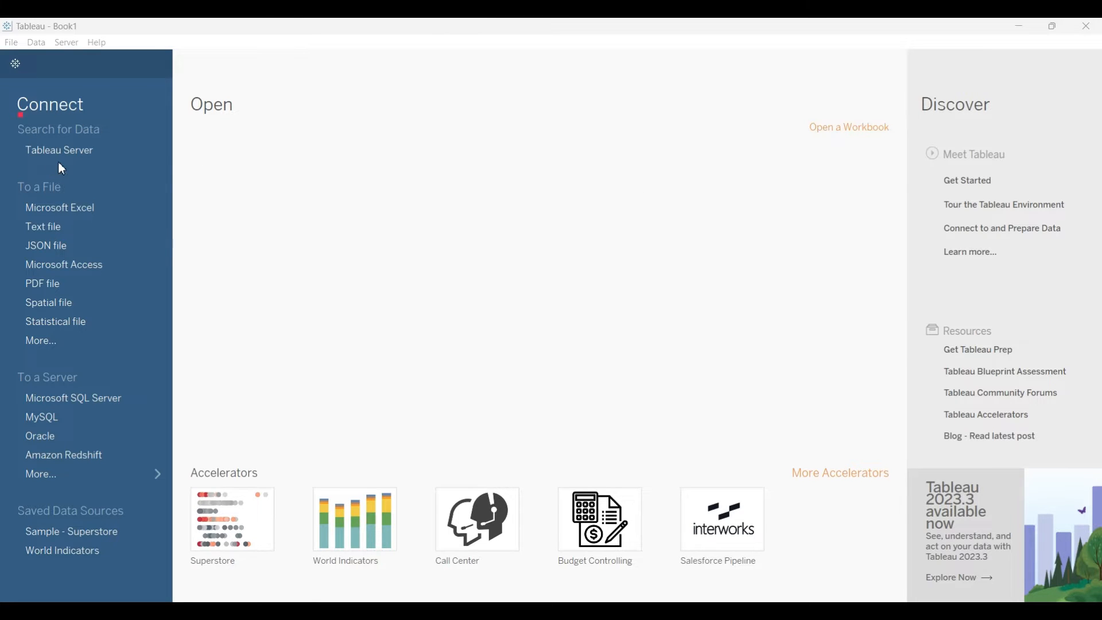
mouse_move(19, 197)
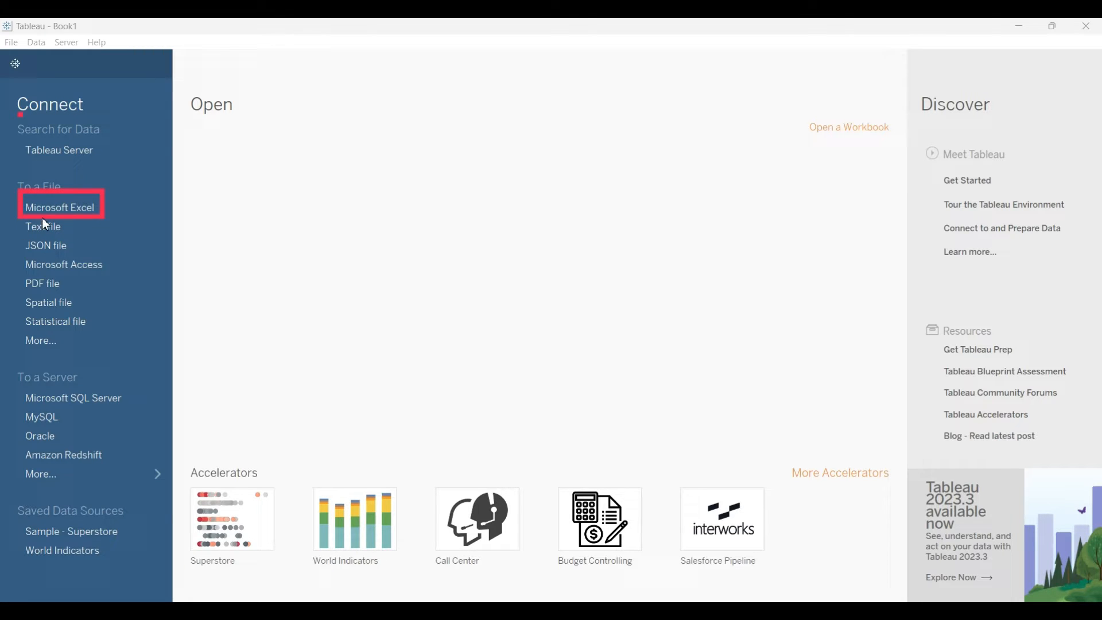
mouse_move(81, 246)
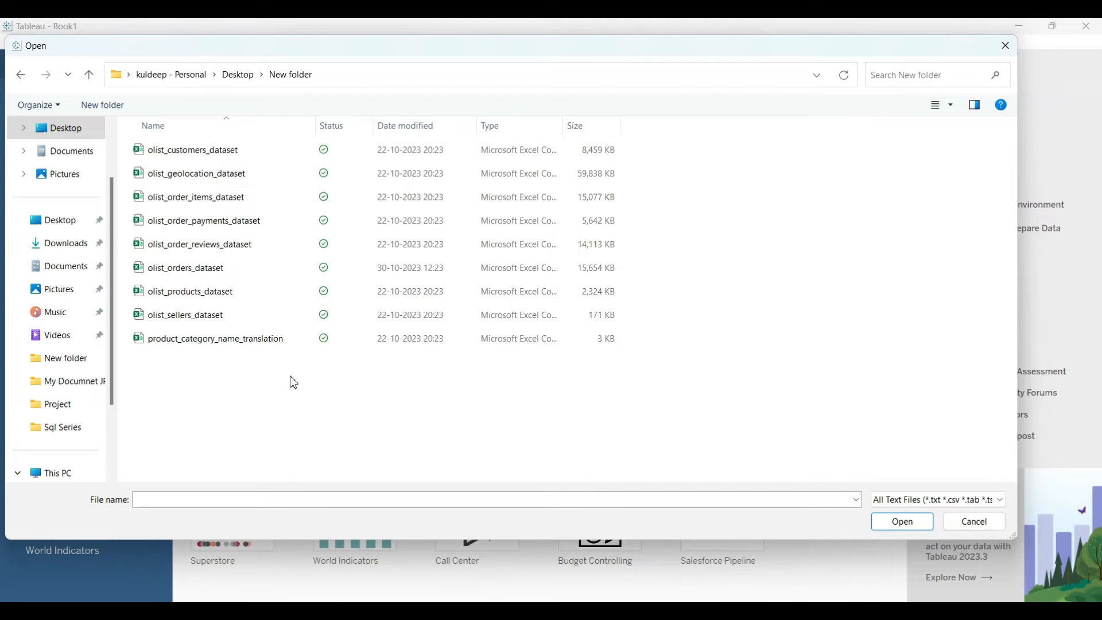
Select olist_customers_dataset and open it as the data source.
click(191, 150)
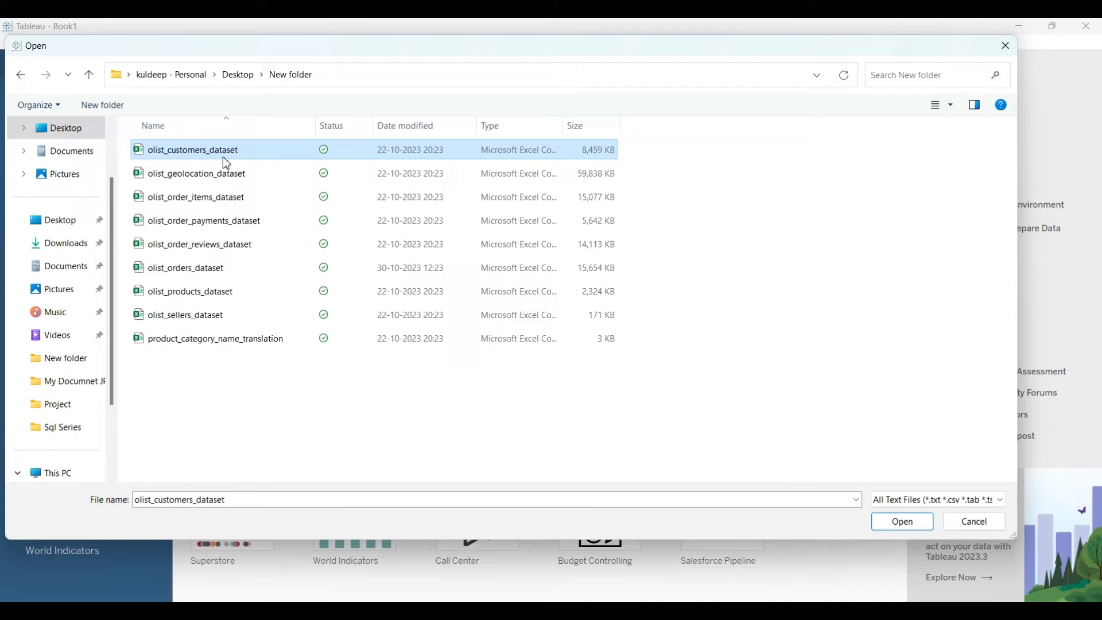
click(902, 521)
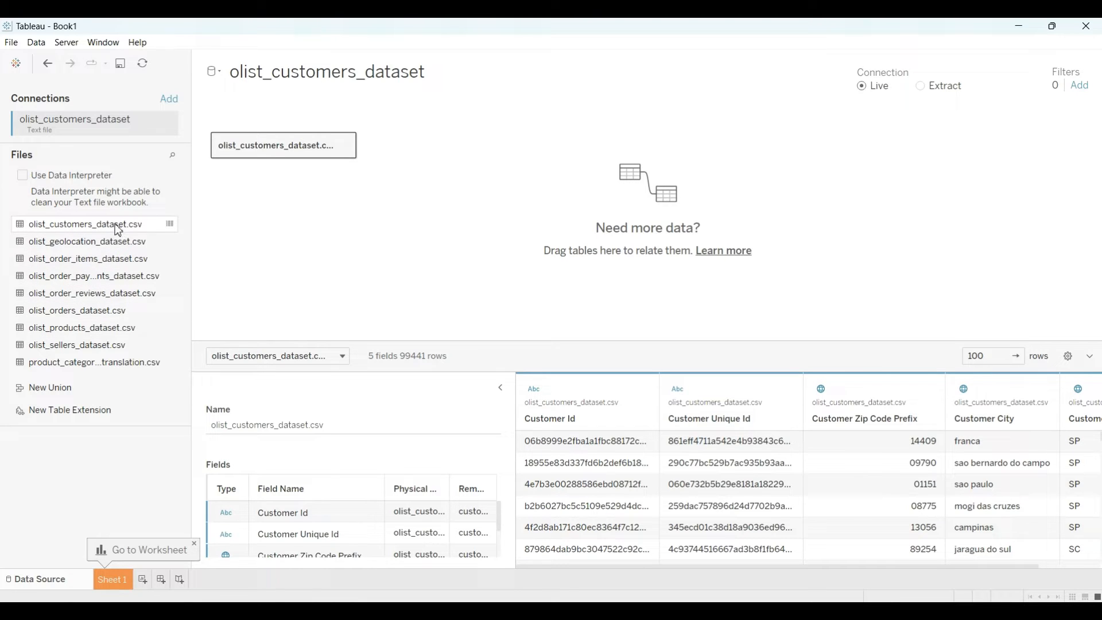
mouse_move(120, 370)
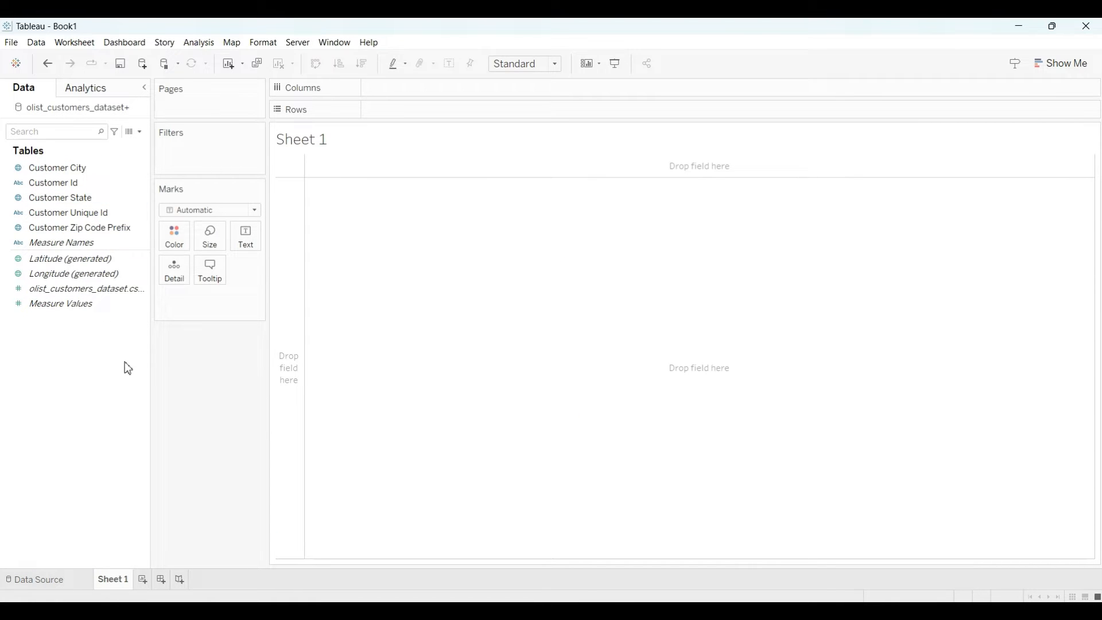
click(38, 580)
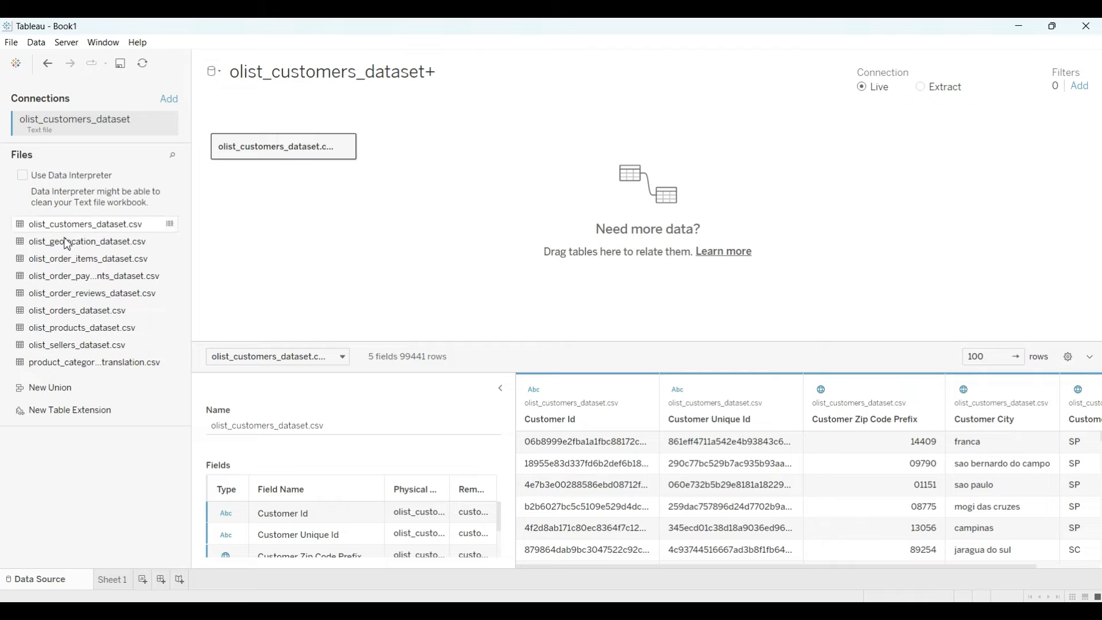
click(112, 580)
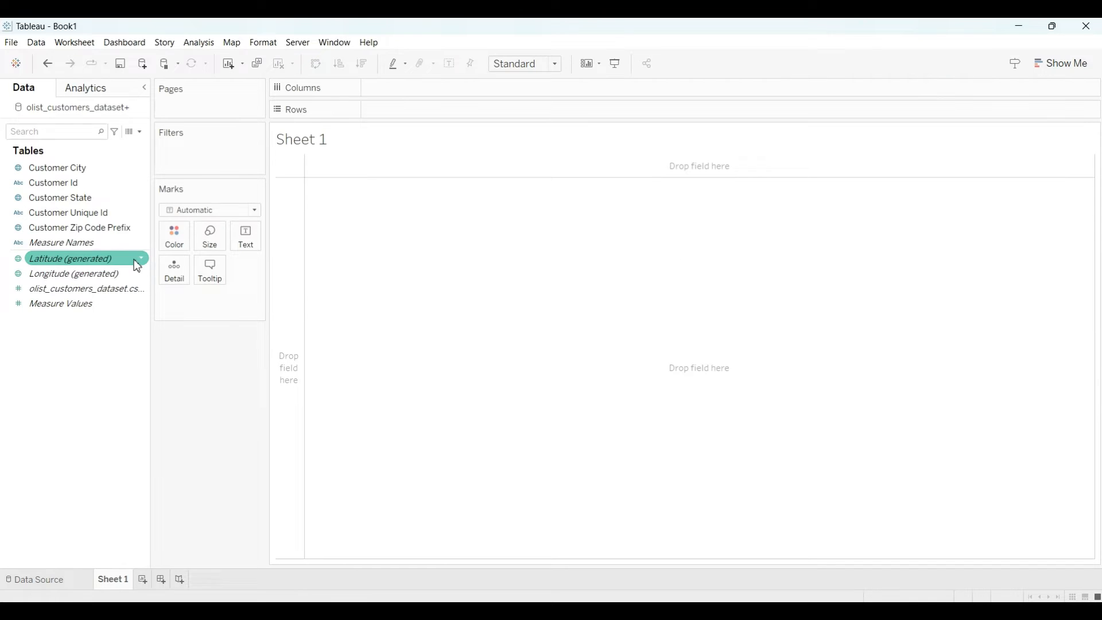
click(39, 579)
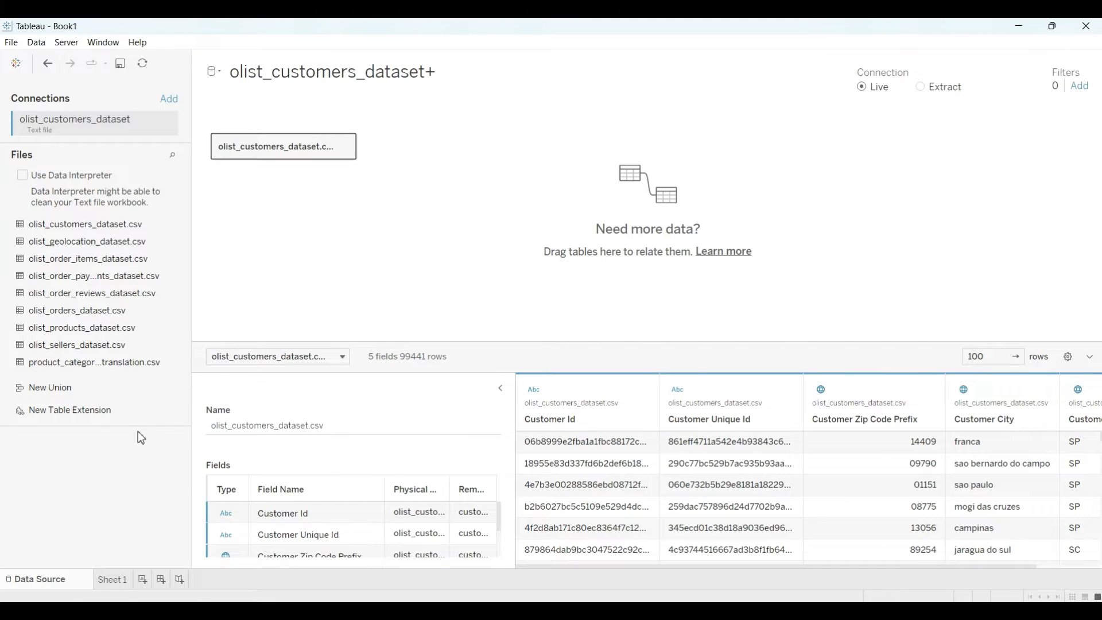
mouse_move(120, 485)
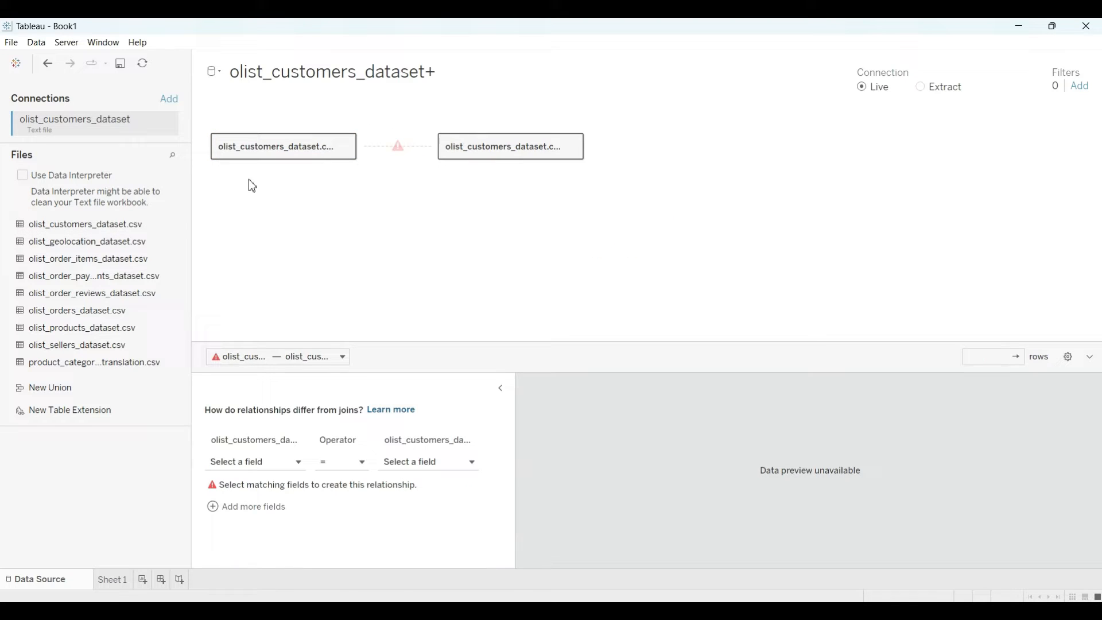
mouse_move(538, 155)
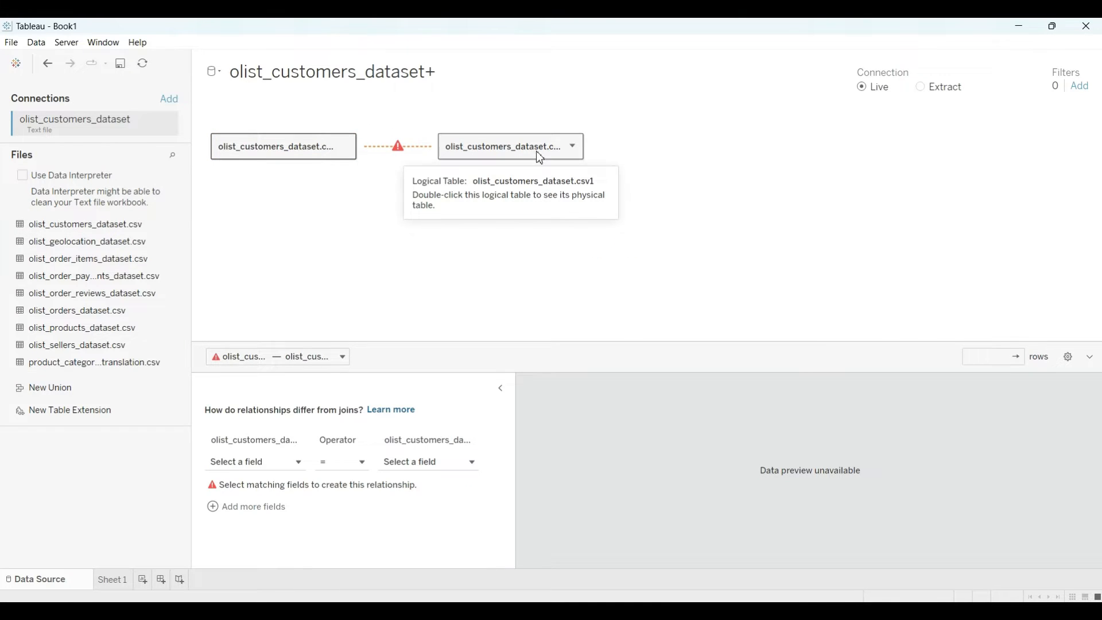
mouse_move(247, 180)
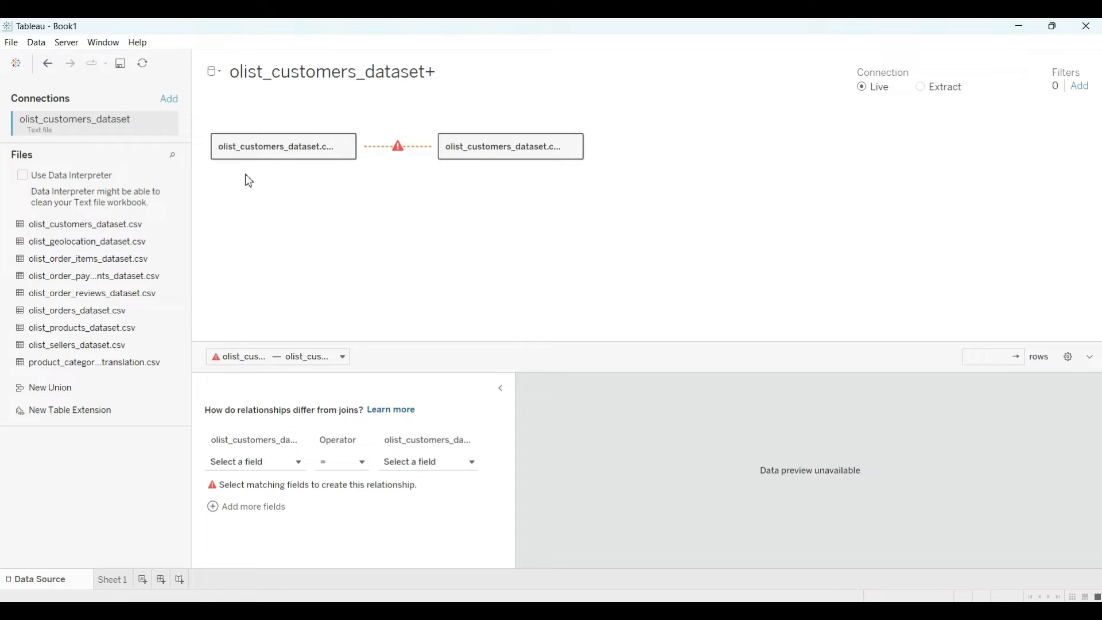
mouse_move(192, 220)
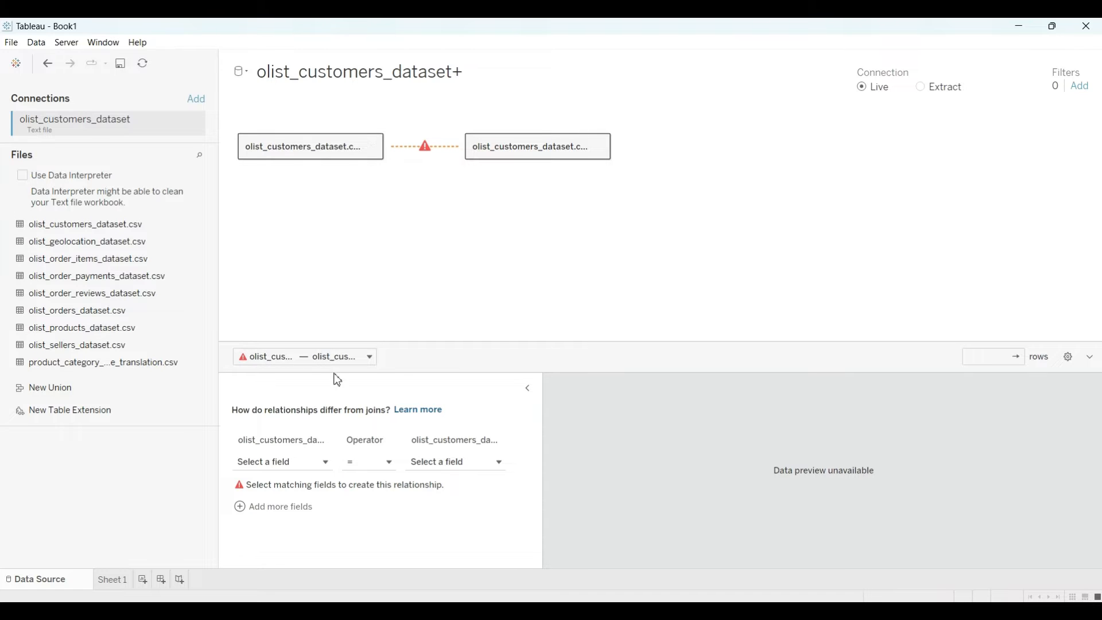
Relate a duplicate customers table on Customer Id, then open its table menu.
click(282, 461)
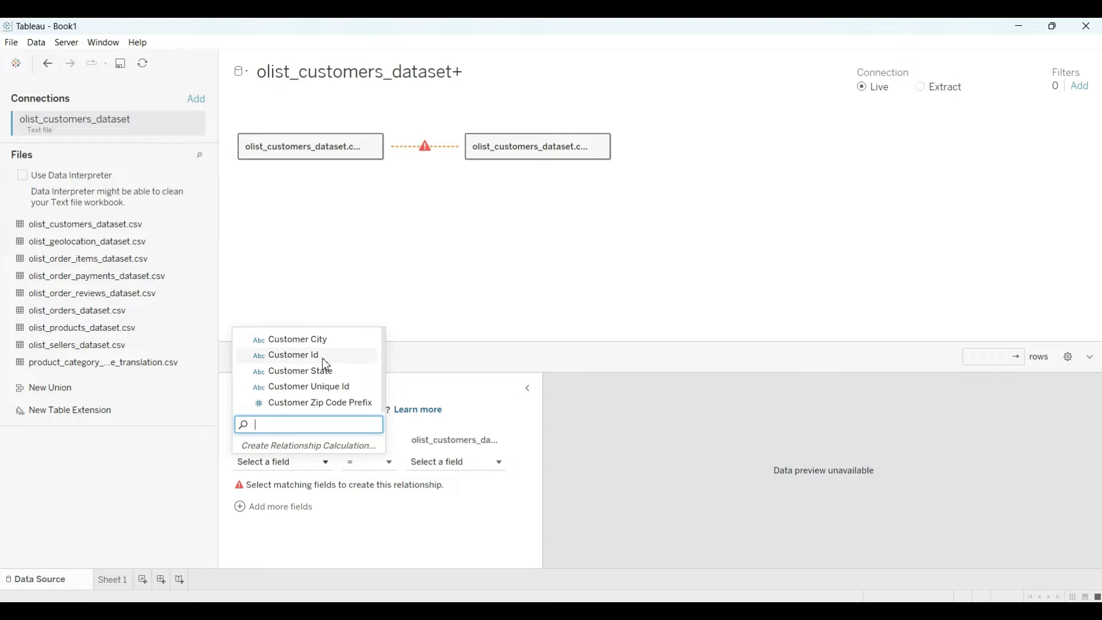
click(291, 355)
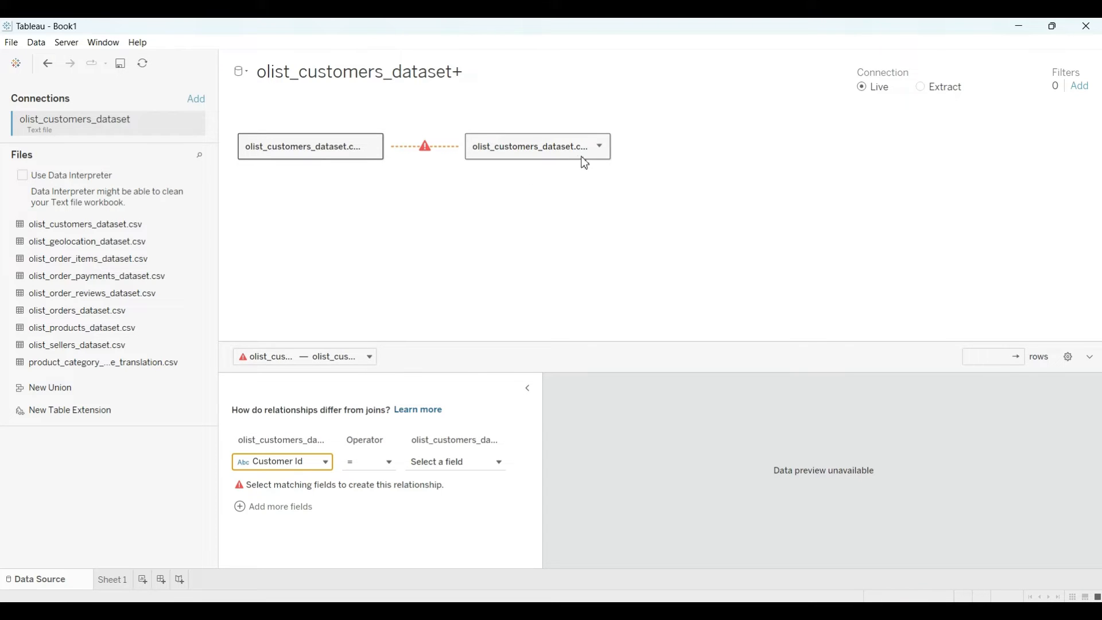
click(455, 462)
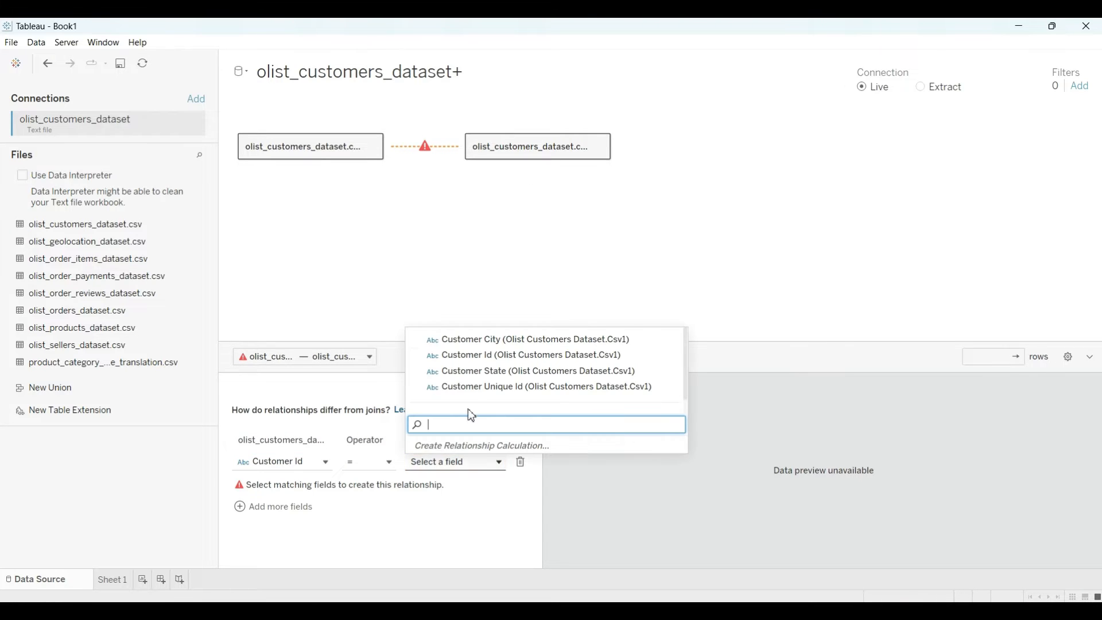
mouse_move(484, 359)
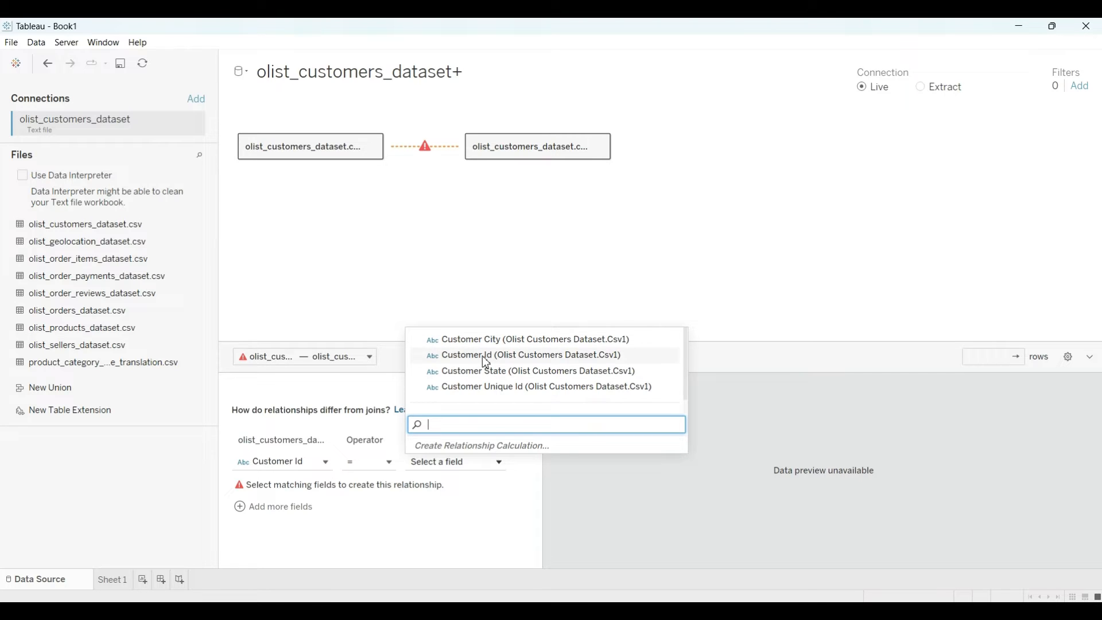
click(523, 355)
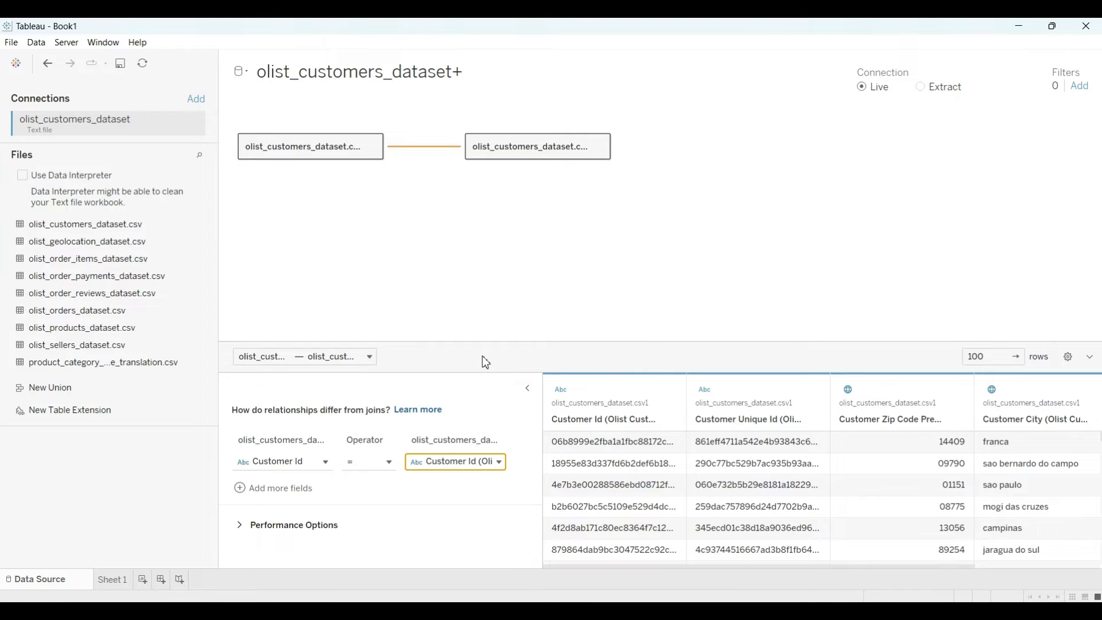
mouse_move(445, 195)
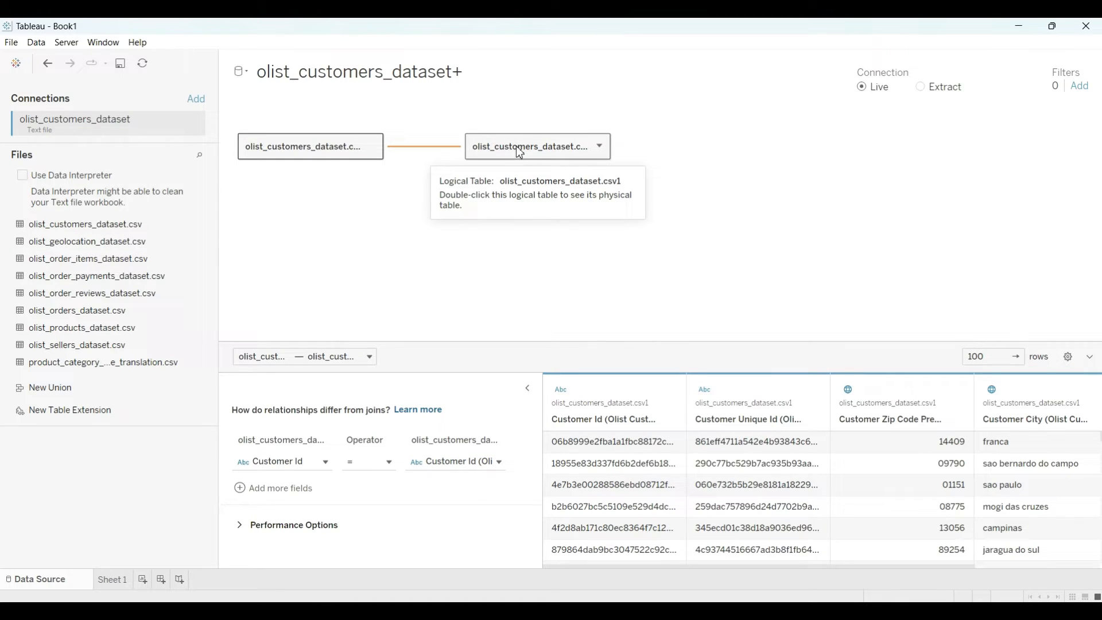
click(600, 146)
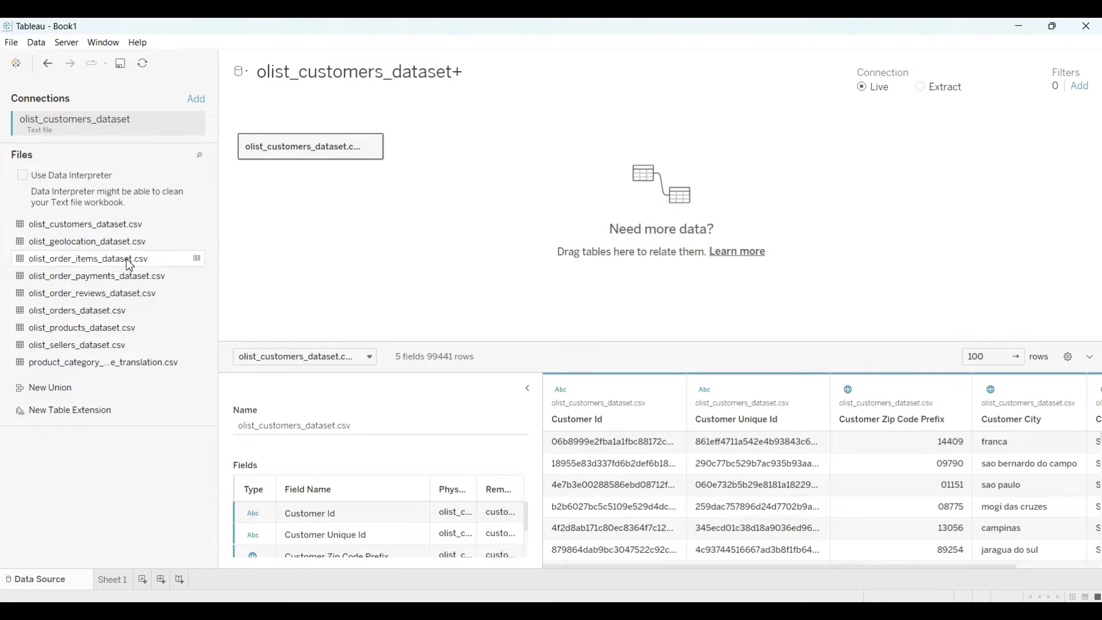
mouse_move(85, 269)
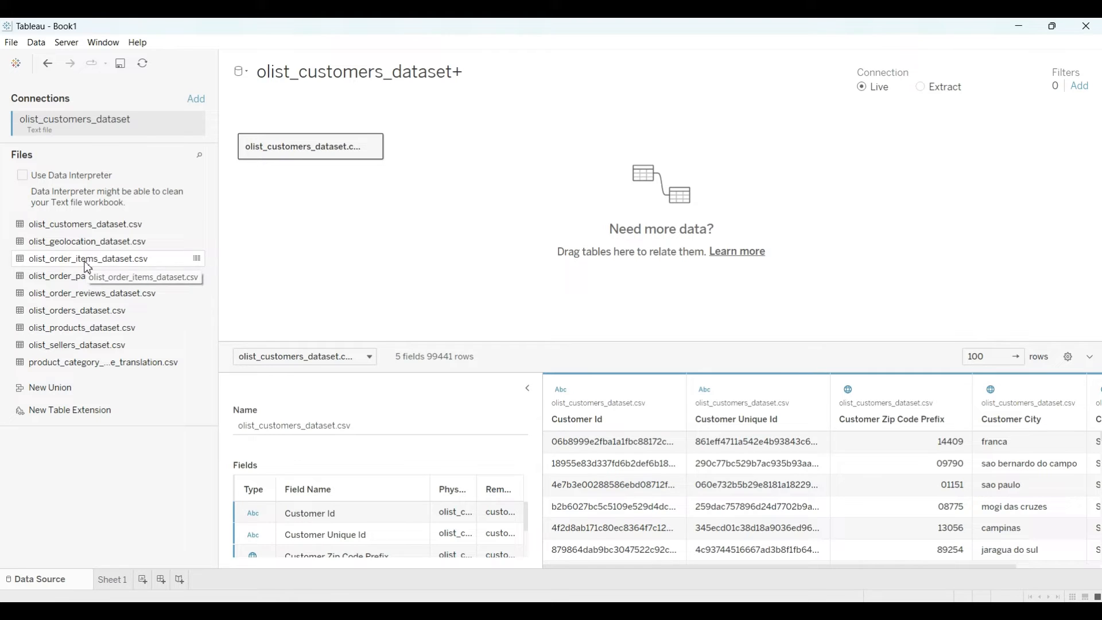
mouse_move(427, 157)
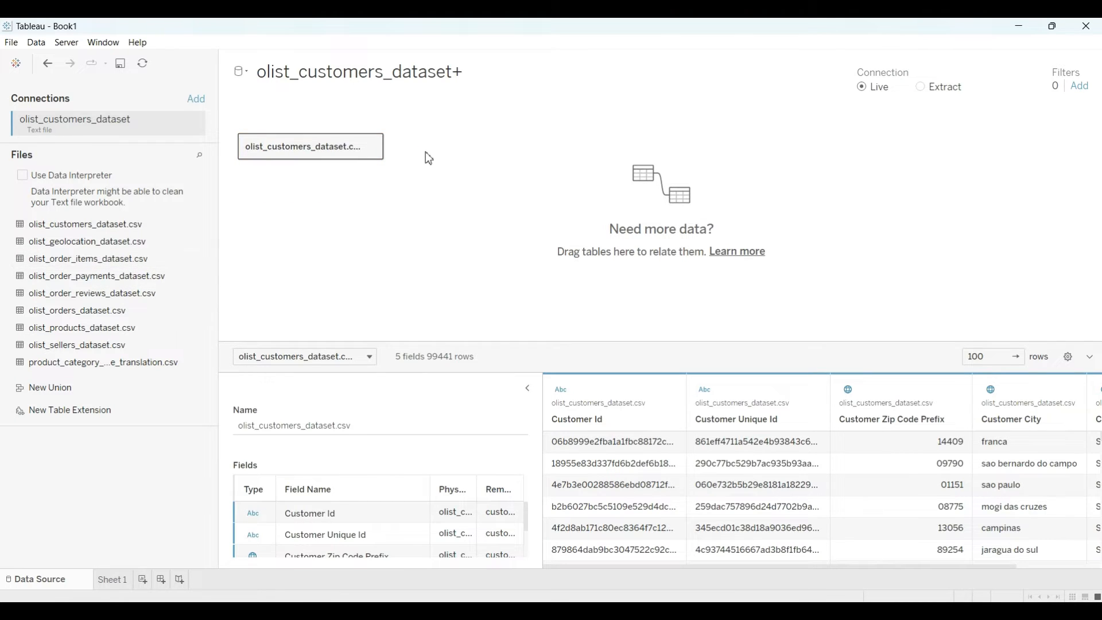
Add olist_order_items beside customers and open the field lists without choosing a match.
drag(88, 258, 538, 146)
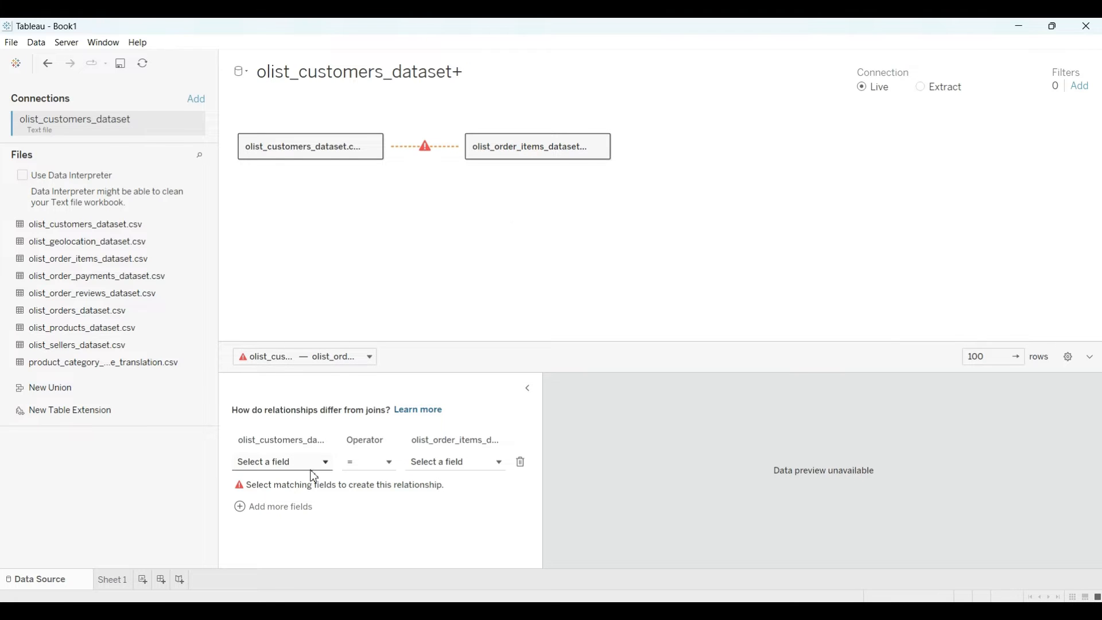
click(282, 461)
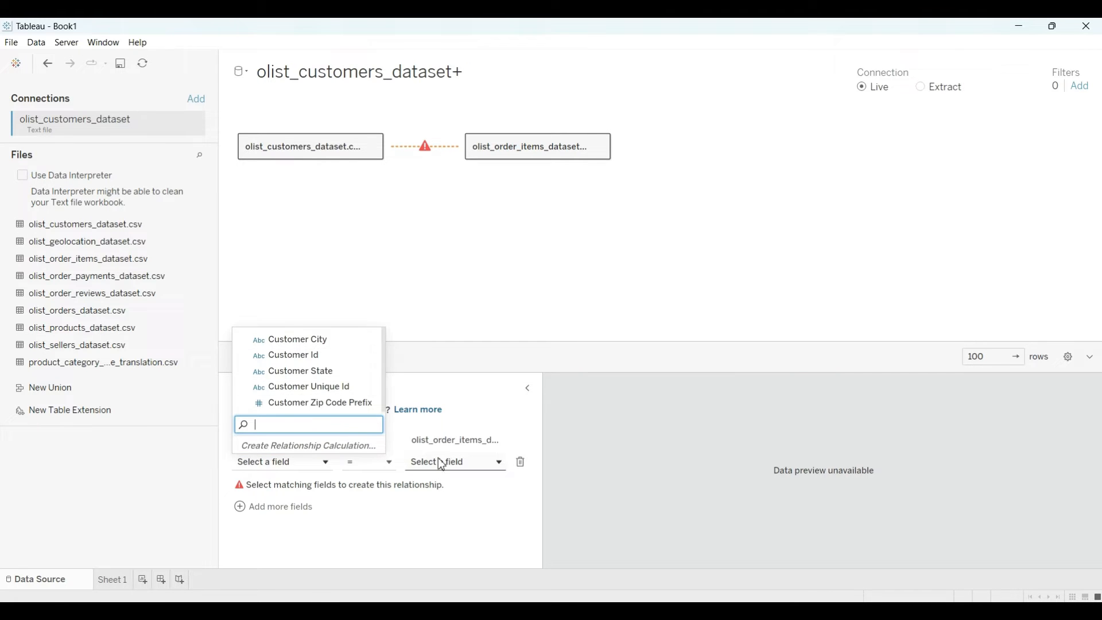
click(452, 461)
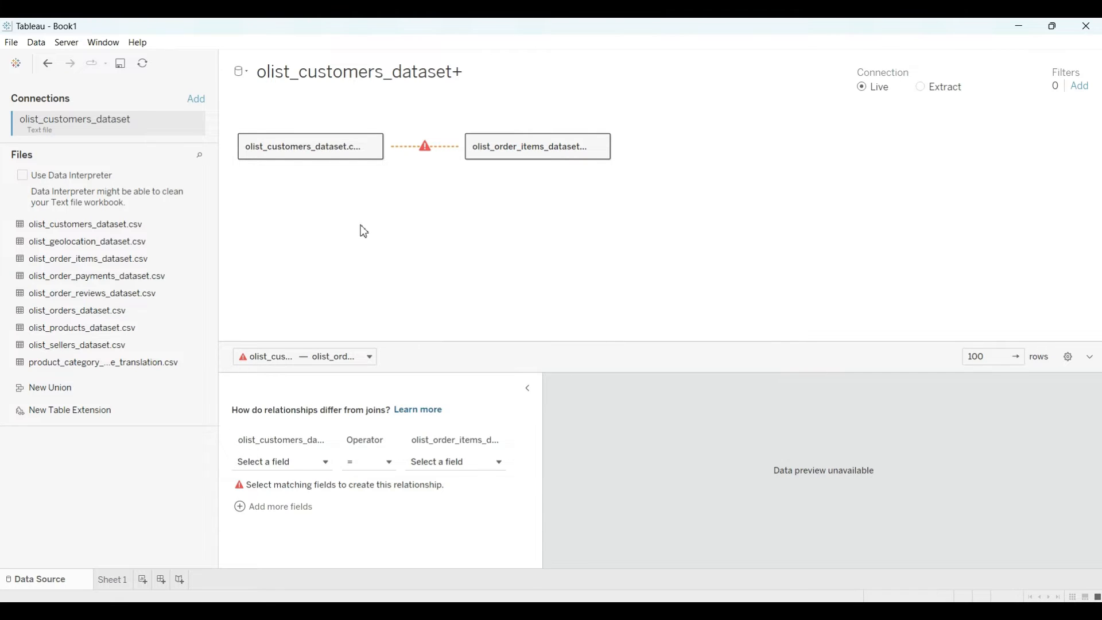
click(454, 462)
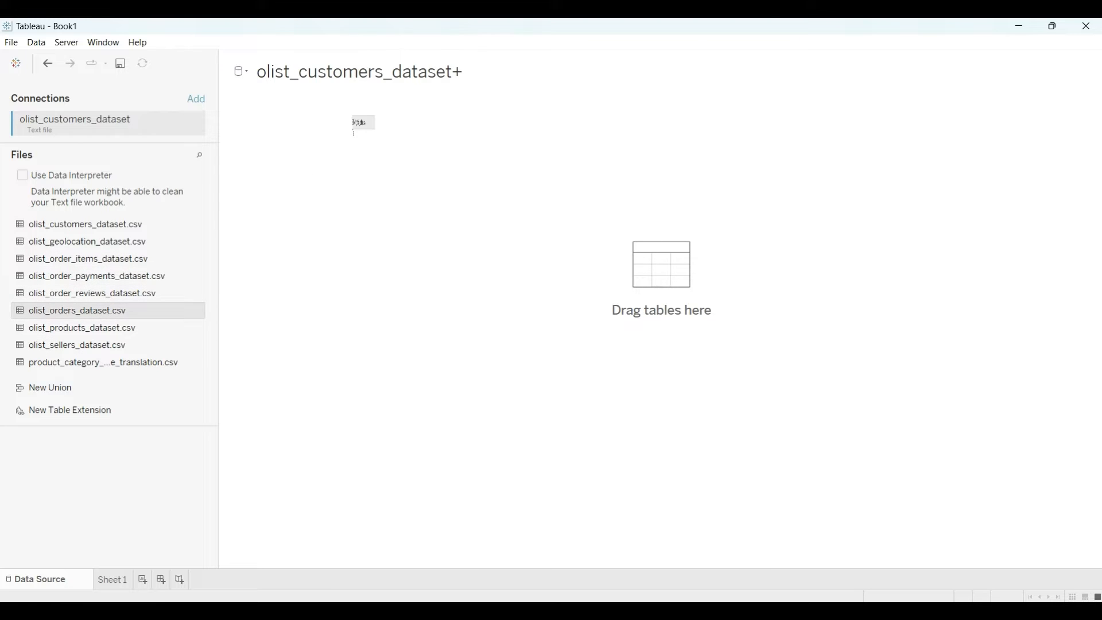
Anchor the model on orders, check the reviews match fields, and open its table menu.
drag(78, 310, 310, 146)
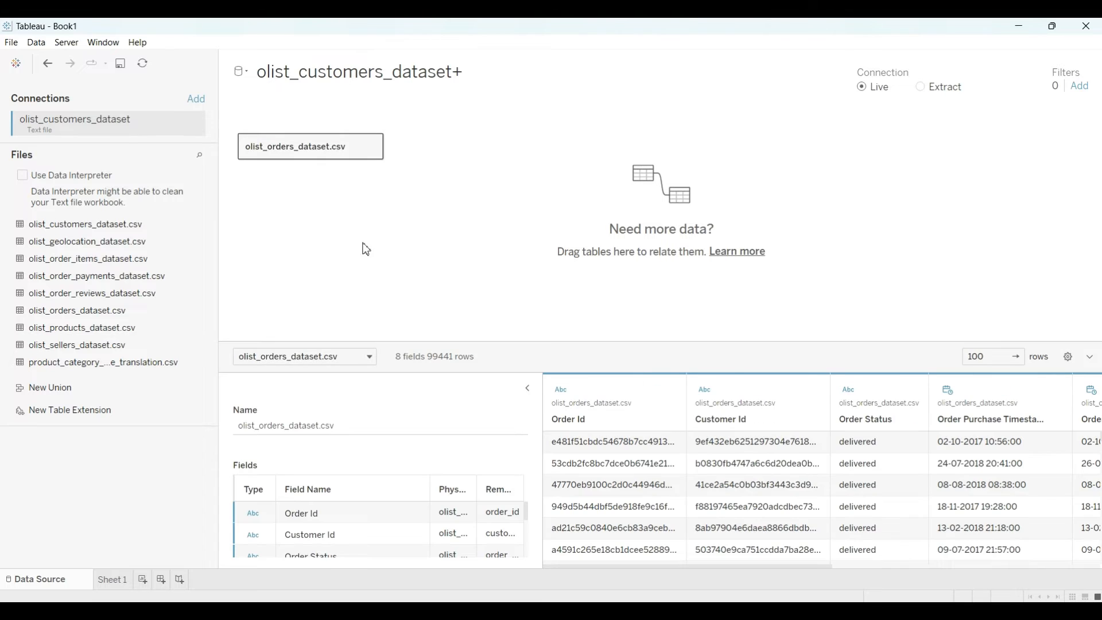
mouse_move(346, 243)
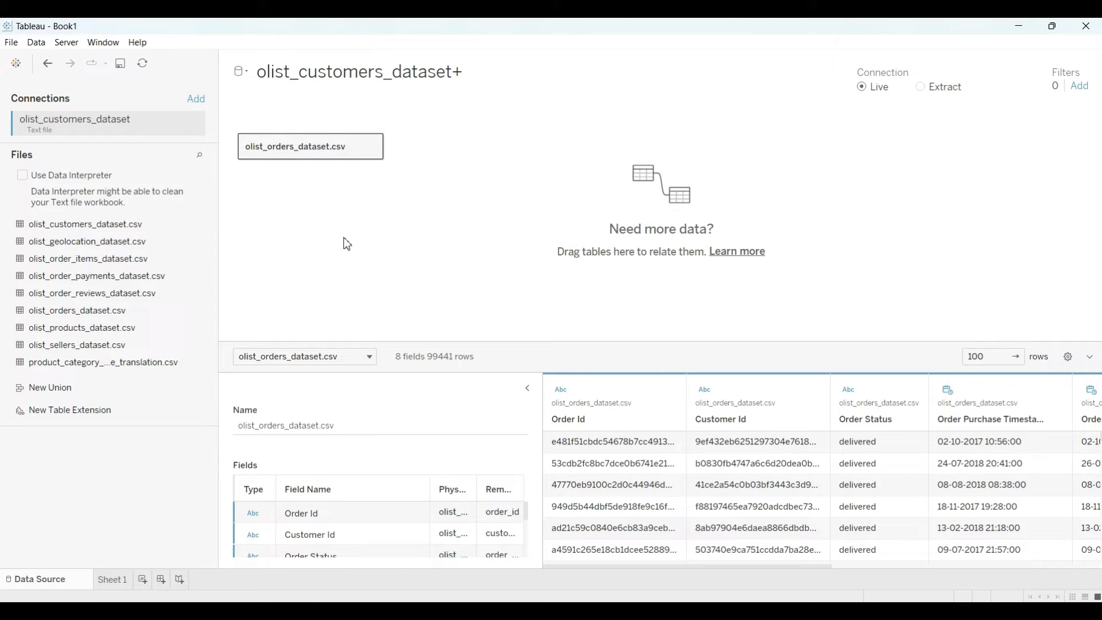
mouse_move(333, 195)
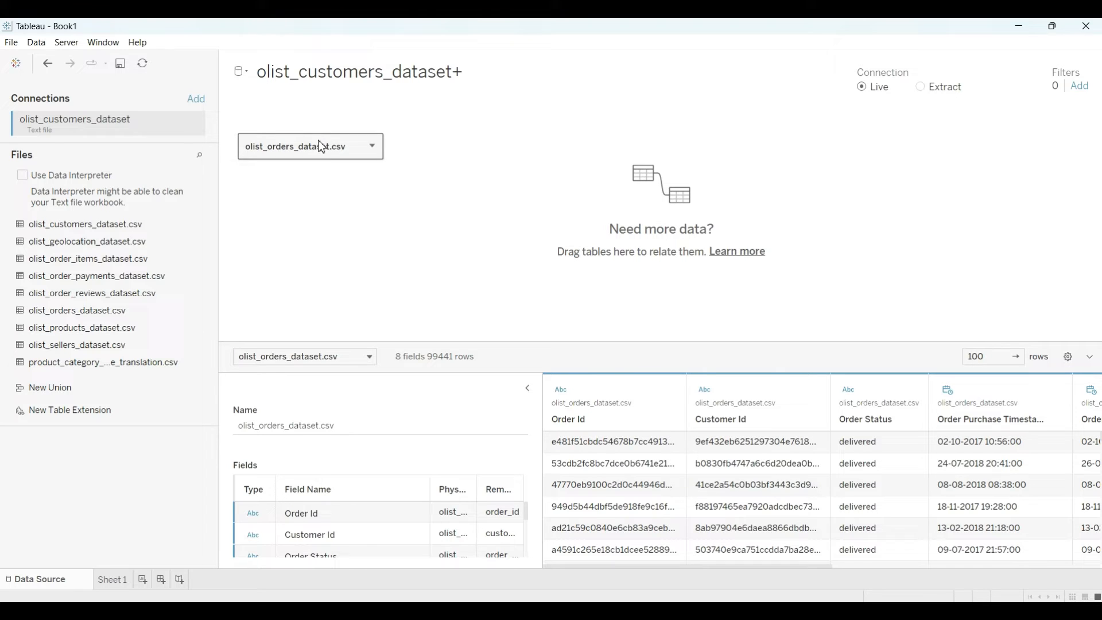
mouse_move(138, 222)
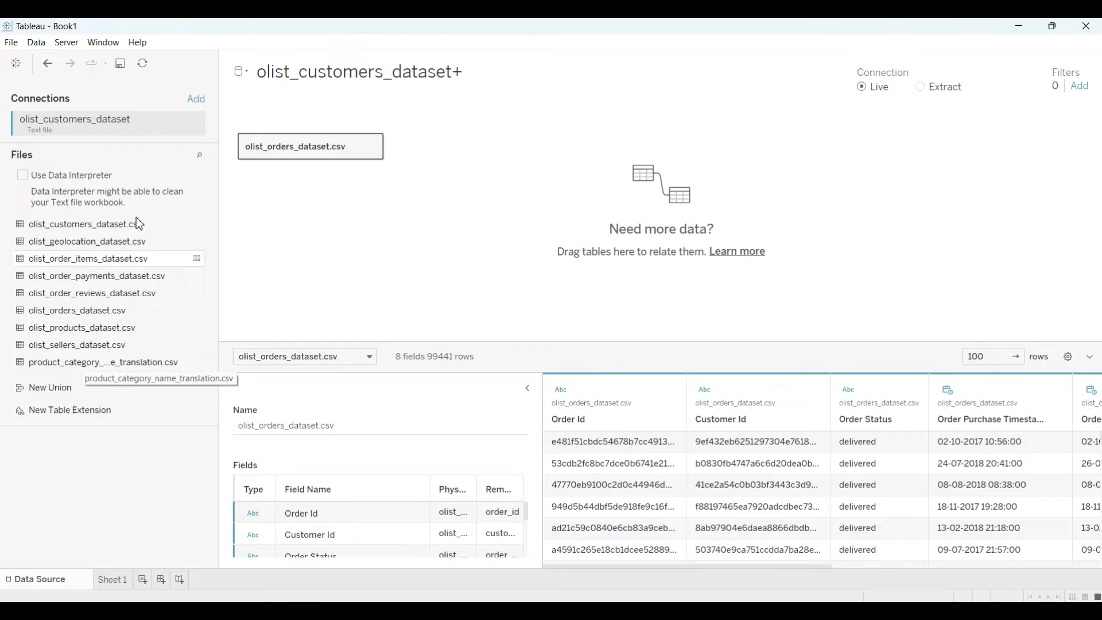
mouse_move(111, 265)
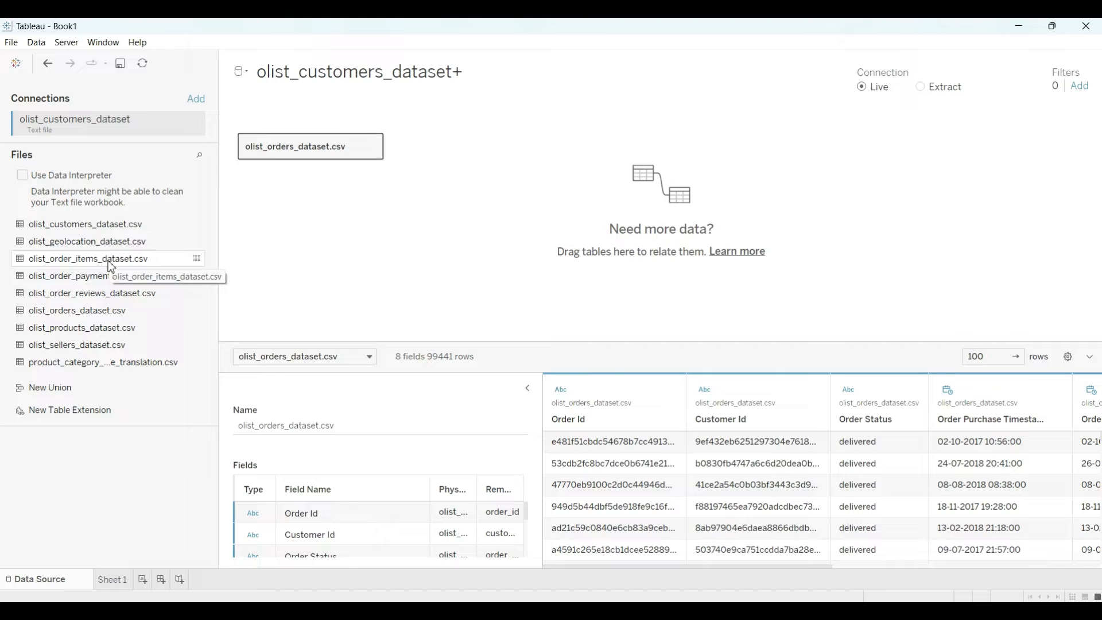
mouse_move(428, 161)
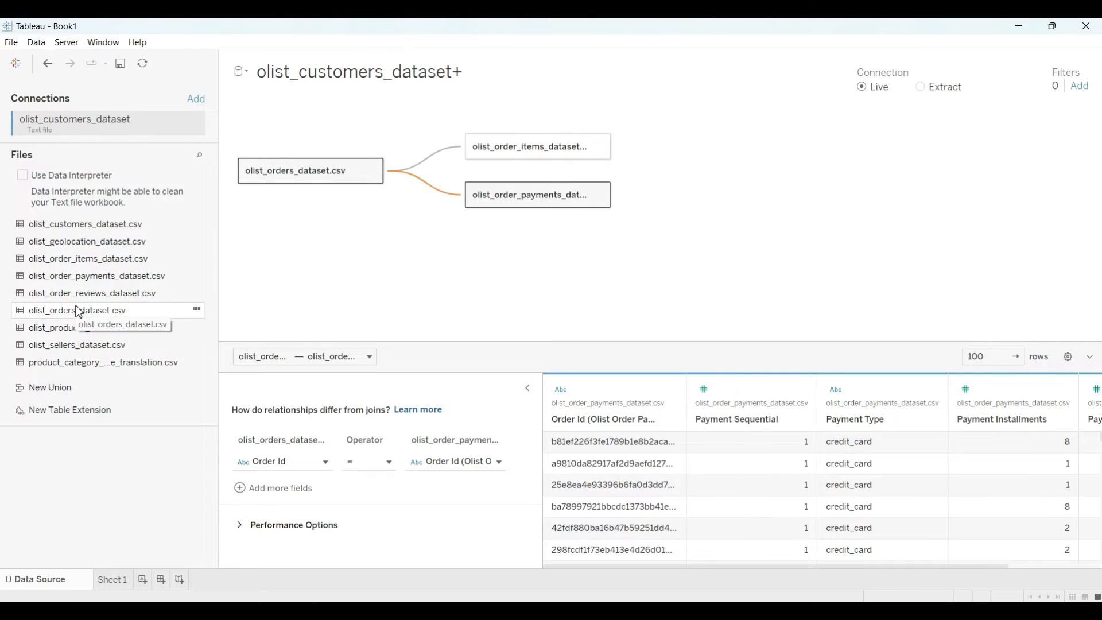
mouse_move(117, 316)
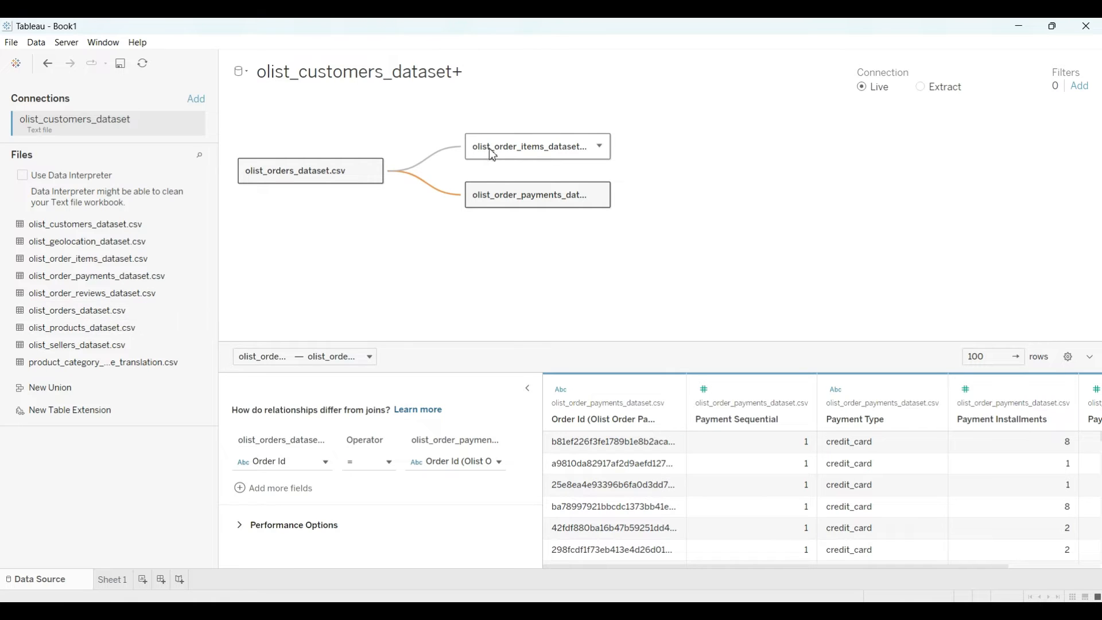
mouse_move(102, 293)
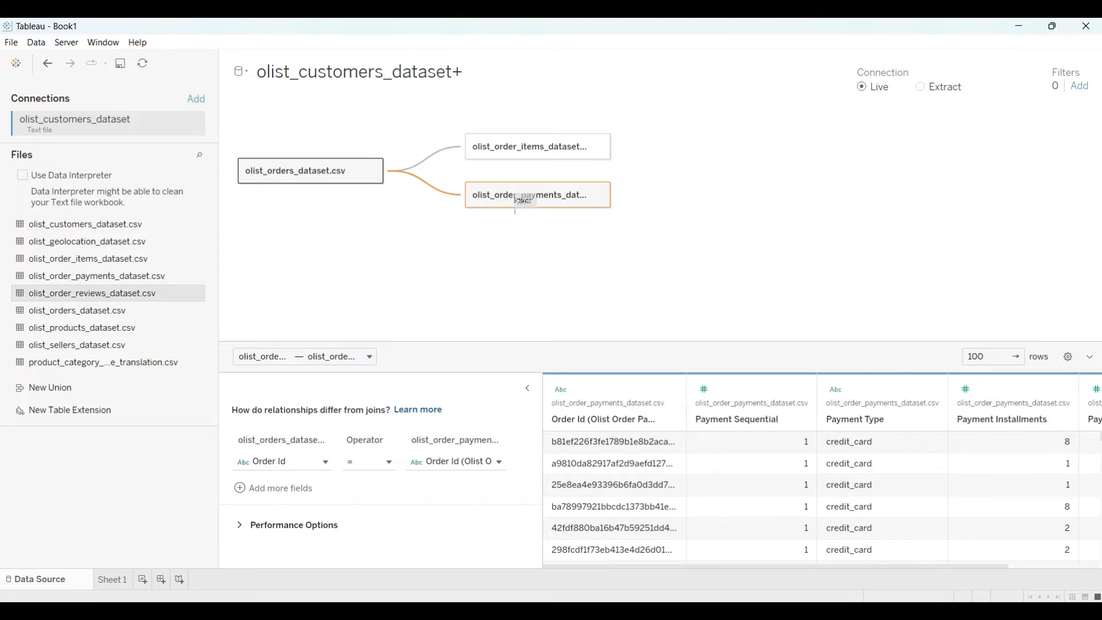
mouse_move(489, 247)
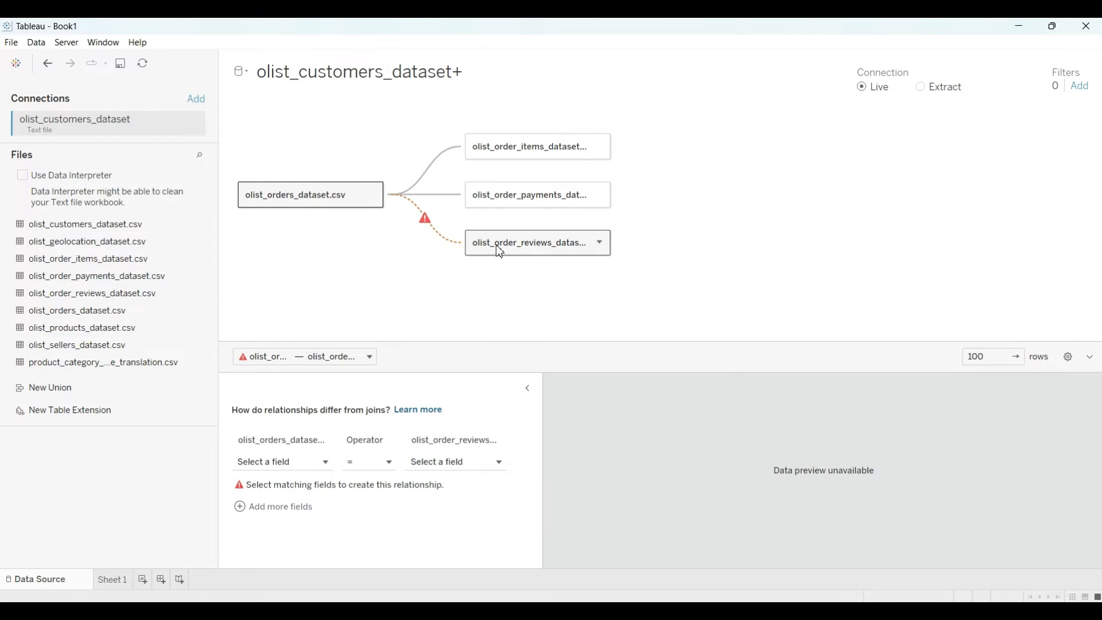
click(282, 462)
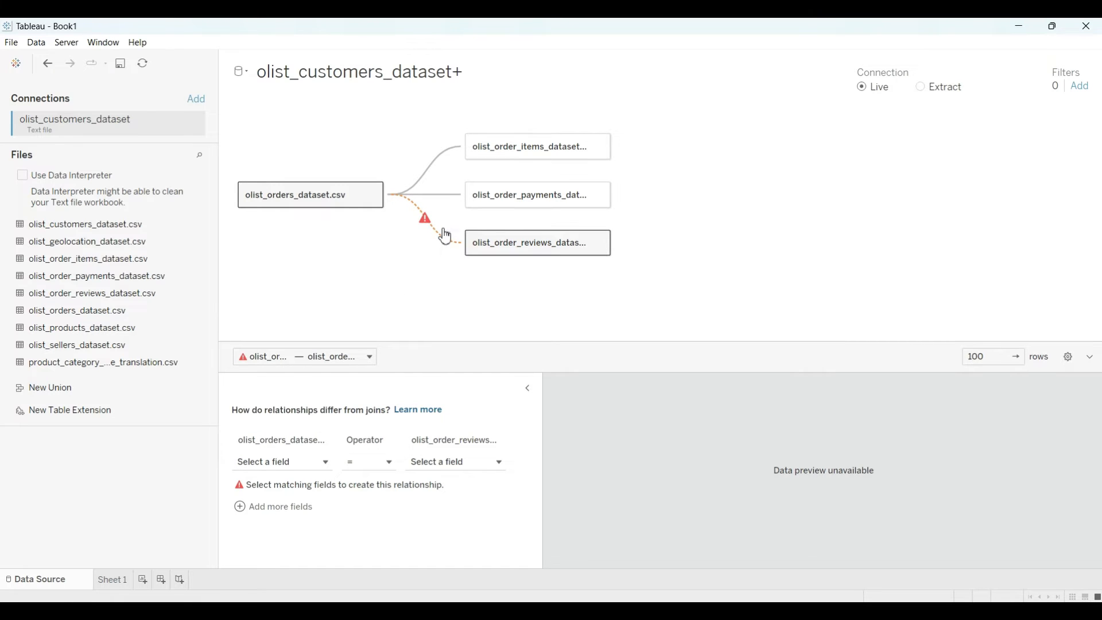
mouse_move(411, 225)
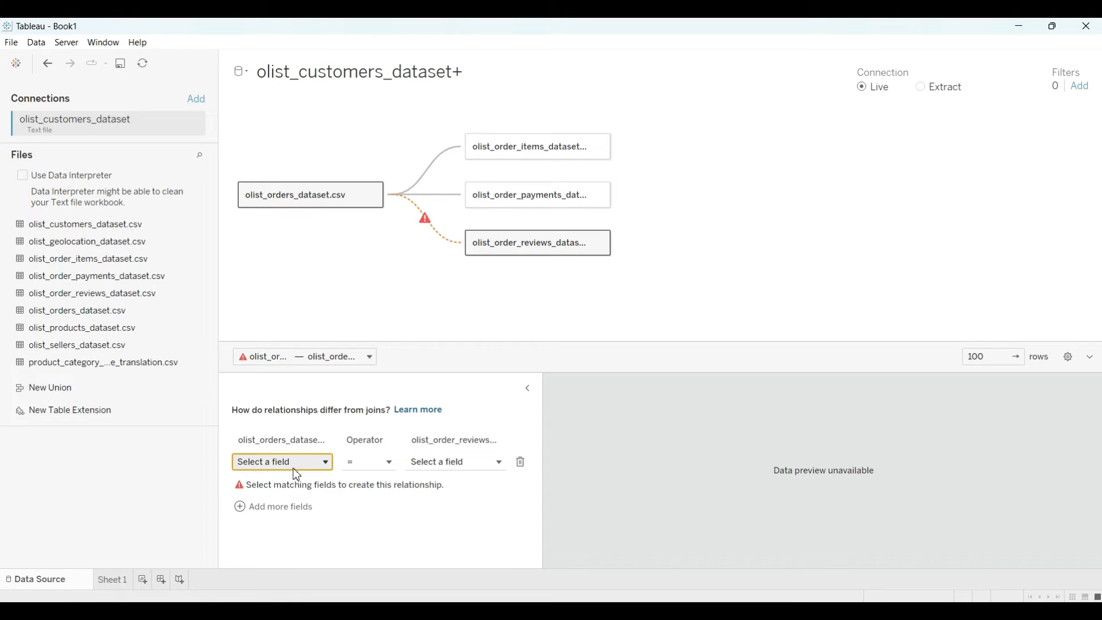
click(282, 462)
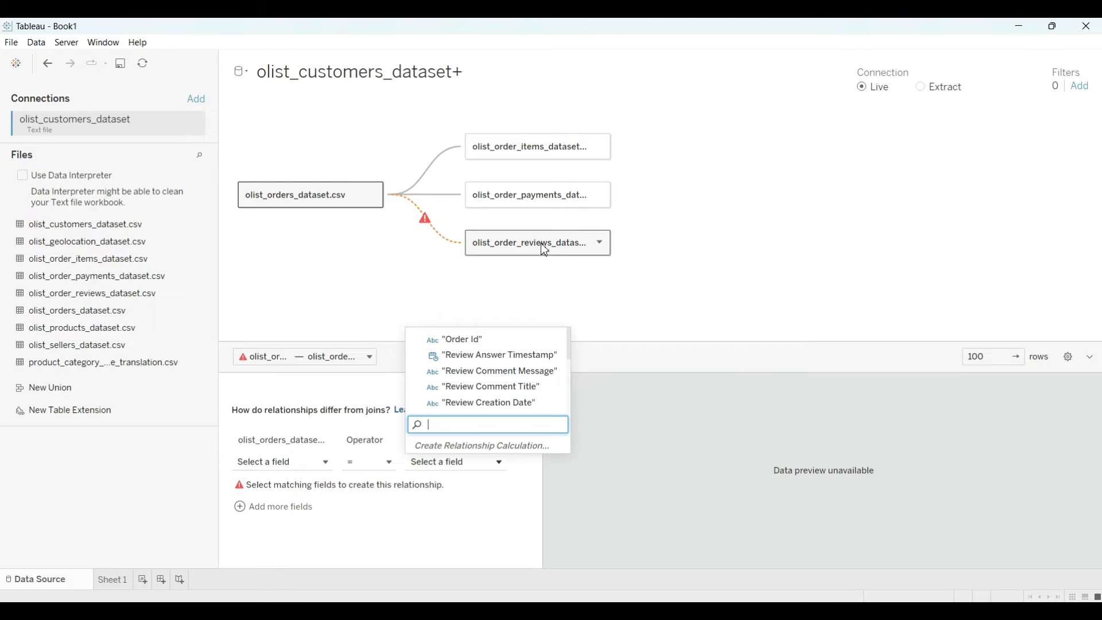
click(599, 242)
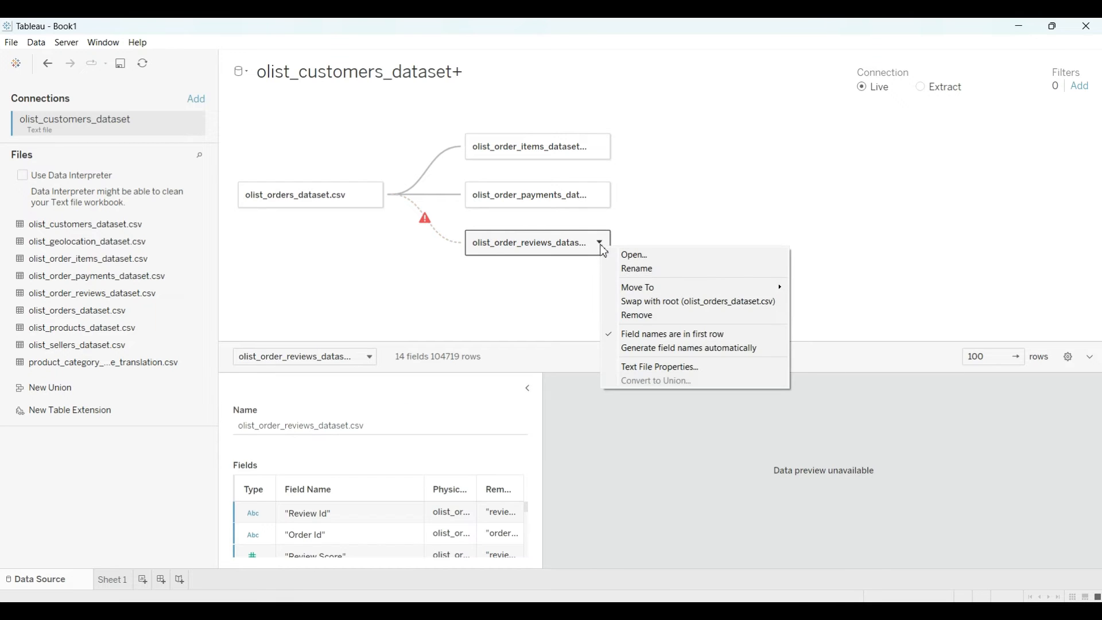
Remove the reviews table and keep Product Id as the products match field.
click(636, 318)
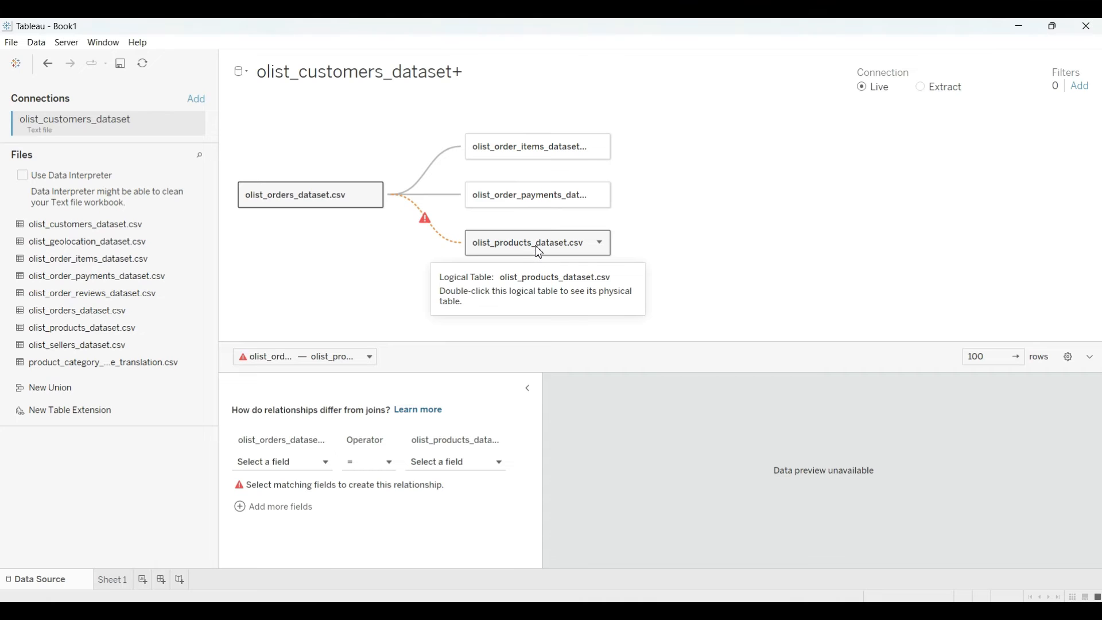
mouse_move(713, 145)
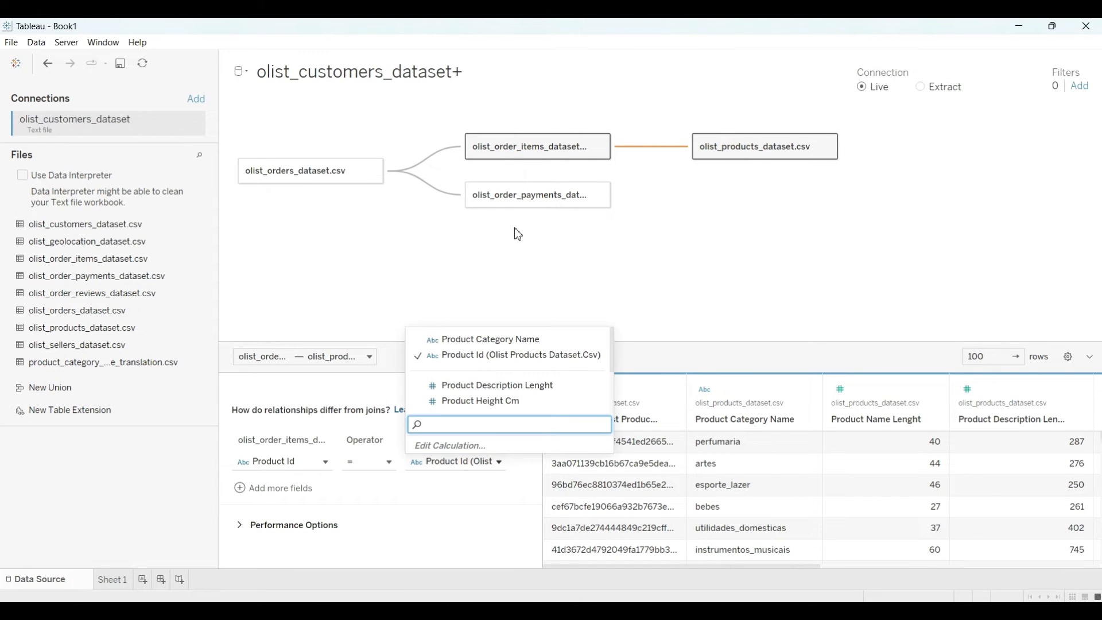
click(520, 355)
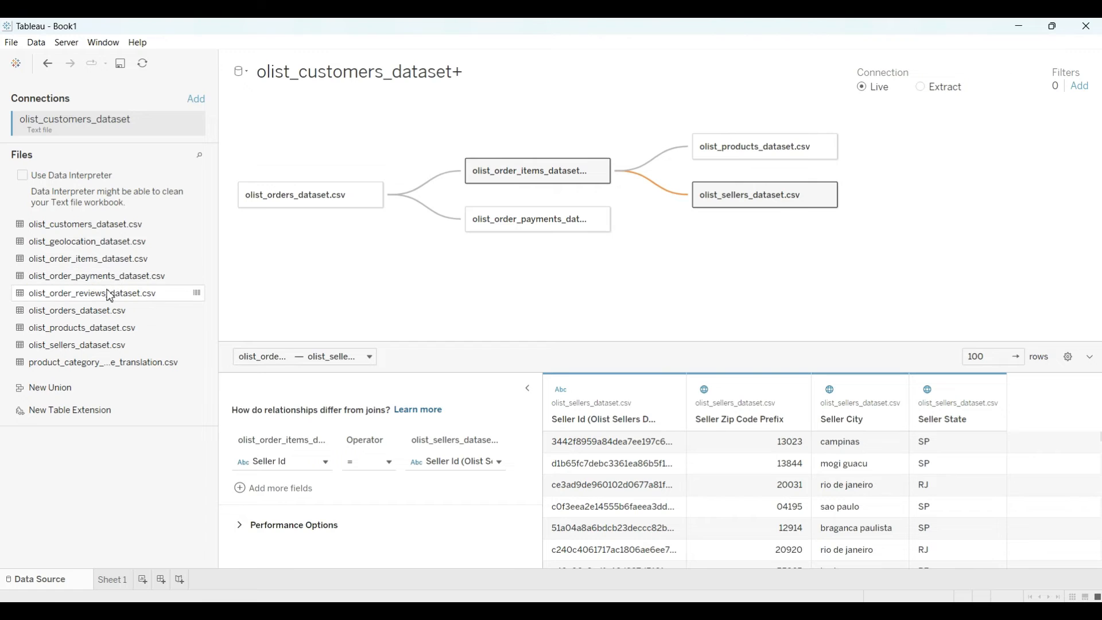
mouse_move(431, 240)
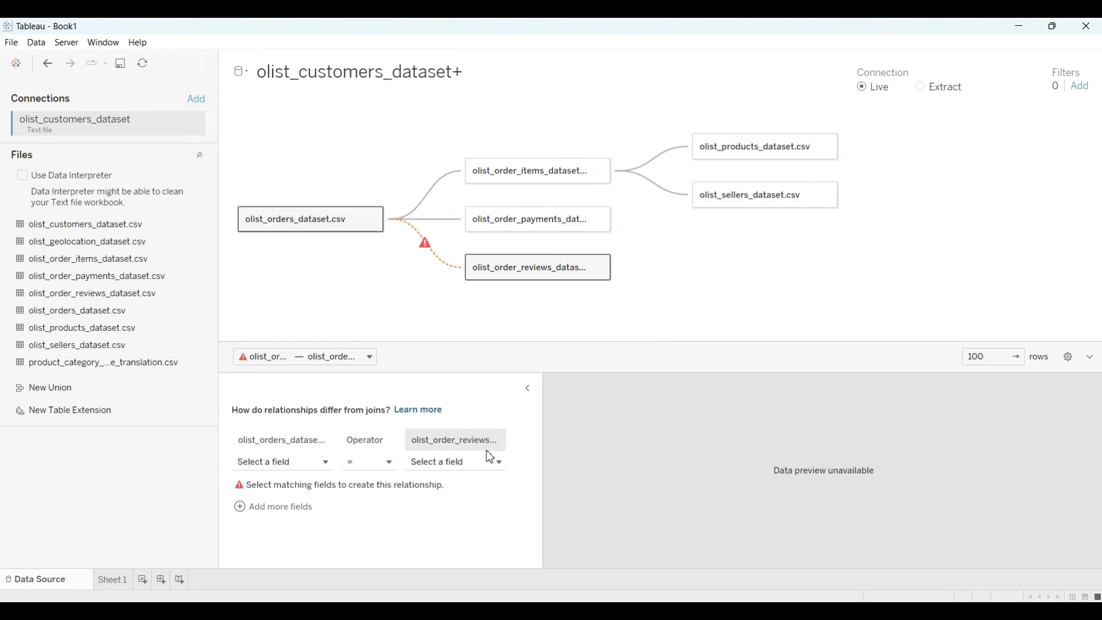
Set both relationship dropdowns to Order Id for orders and order reviews.
click(282, 462)
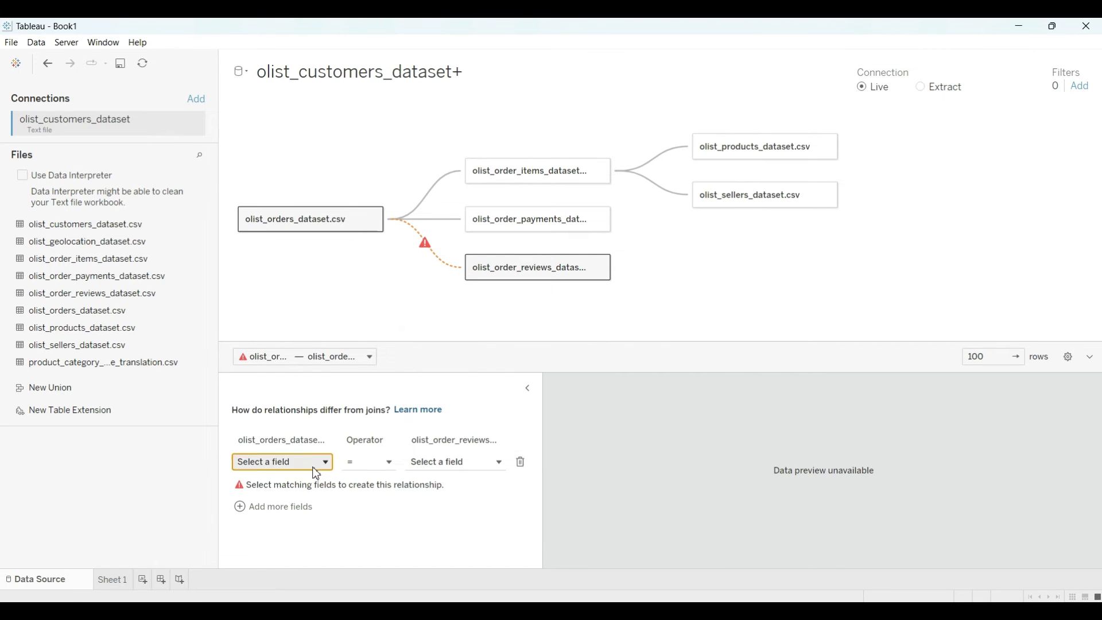
click(282, 462)
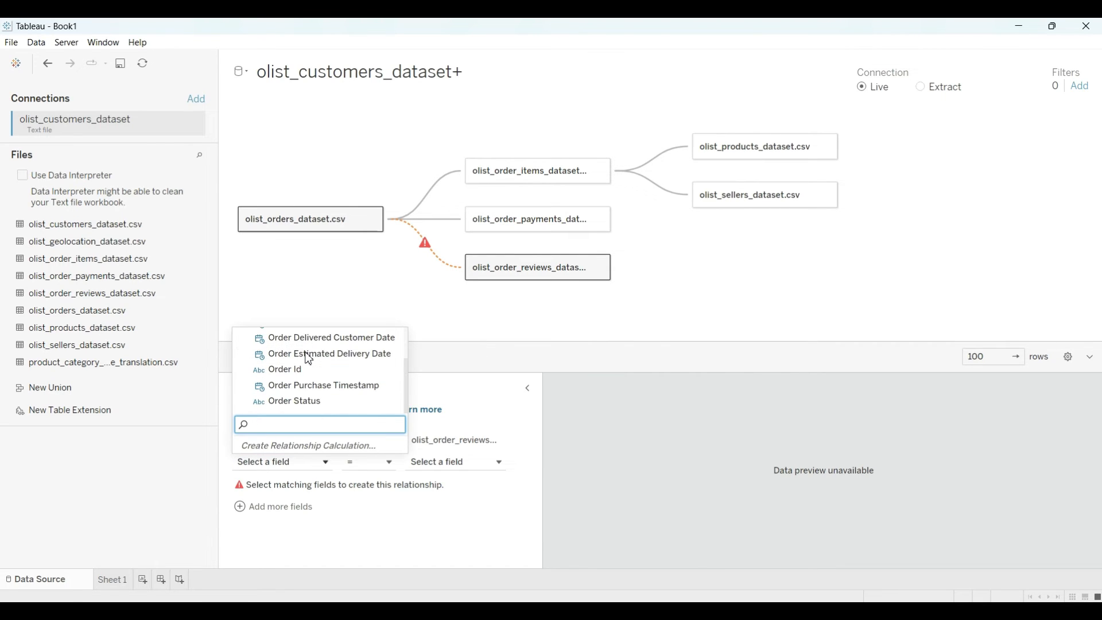
click(286, 370)
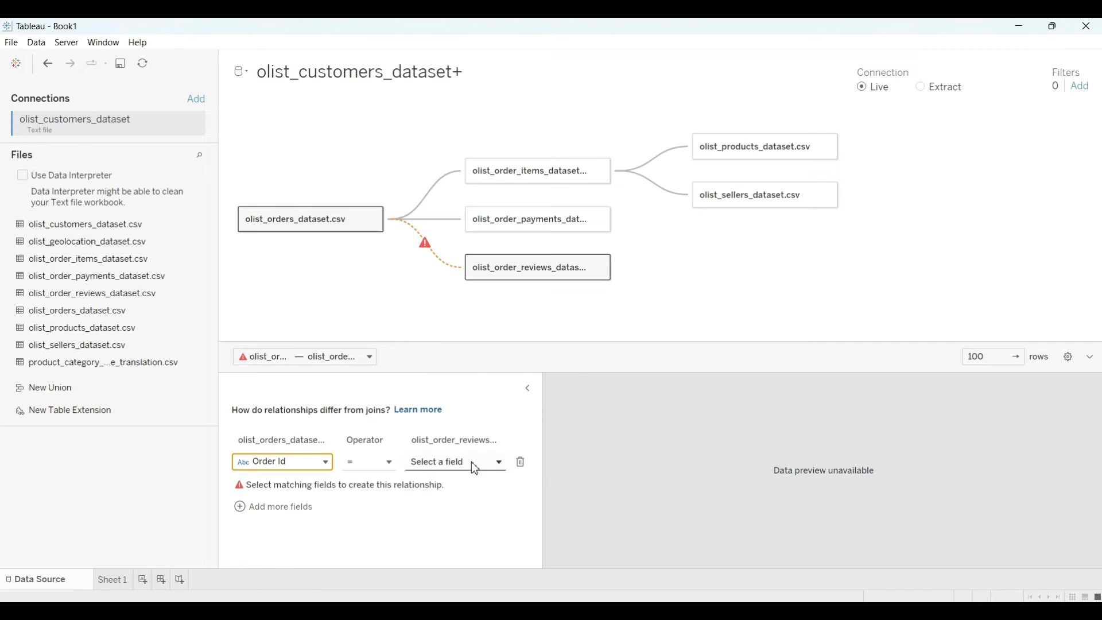
click(454, 461)
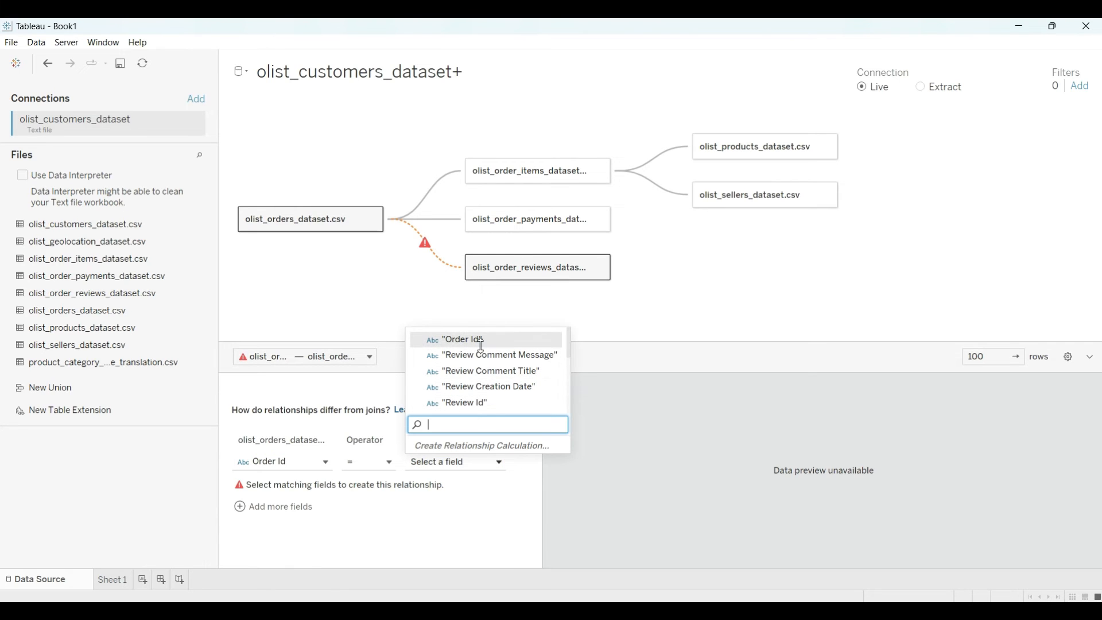
click(462, 339)
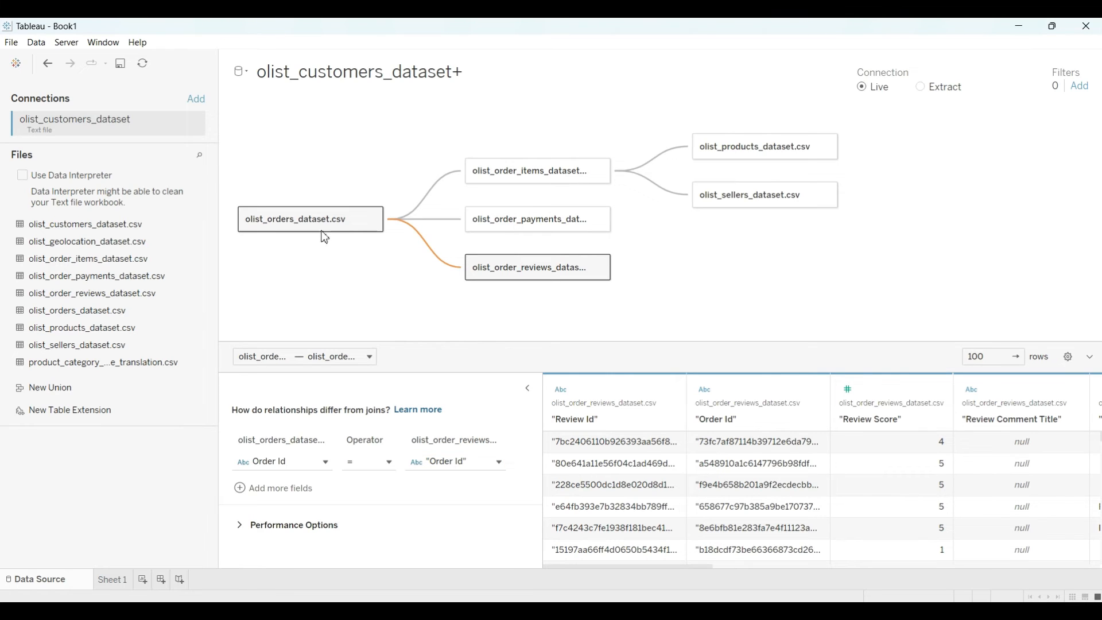
mouse_move(646, 289)
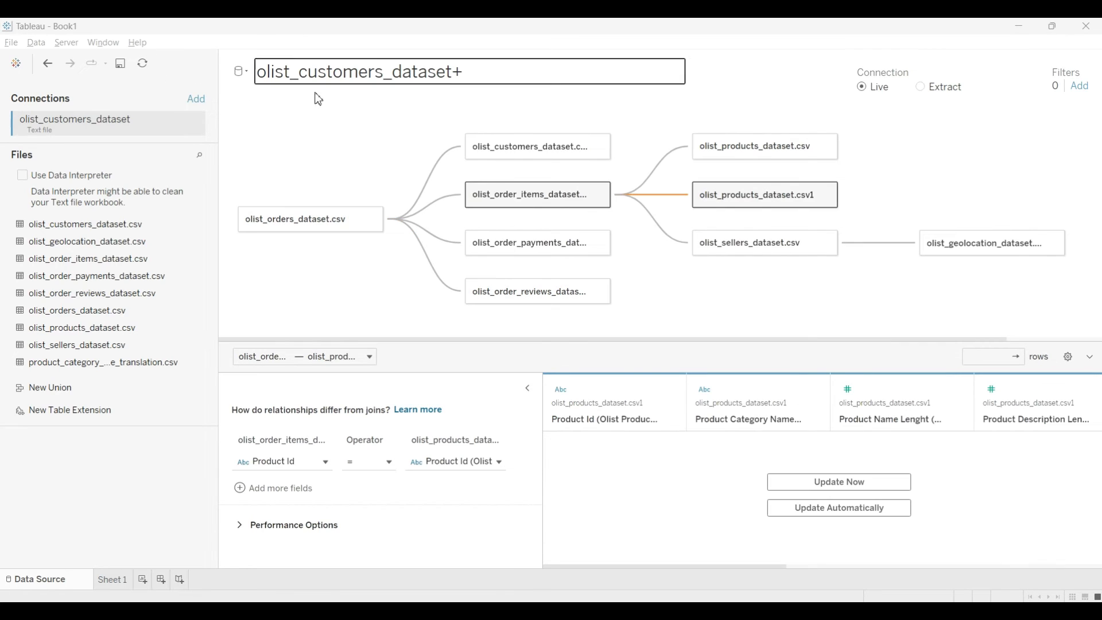
Create the blank Sheet 2 worksheet.
click(294, 165)
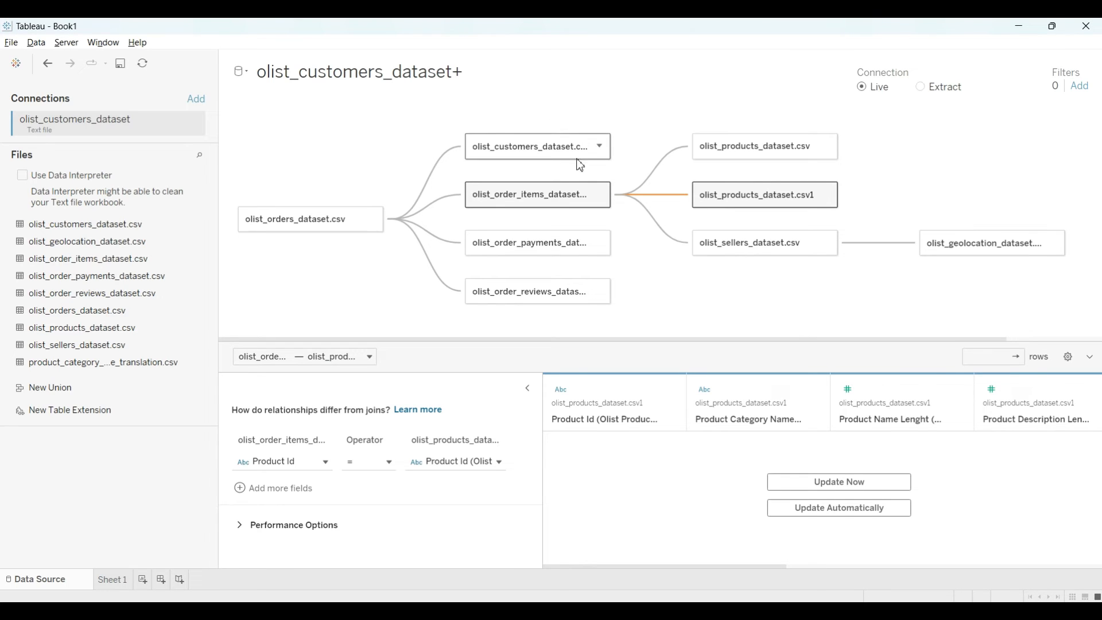
mouse_move(687, 267)
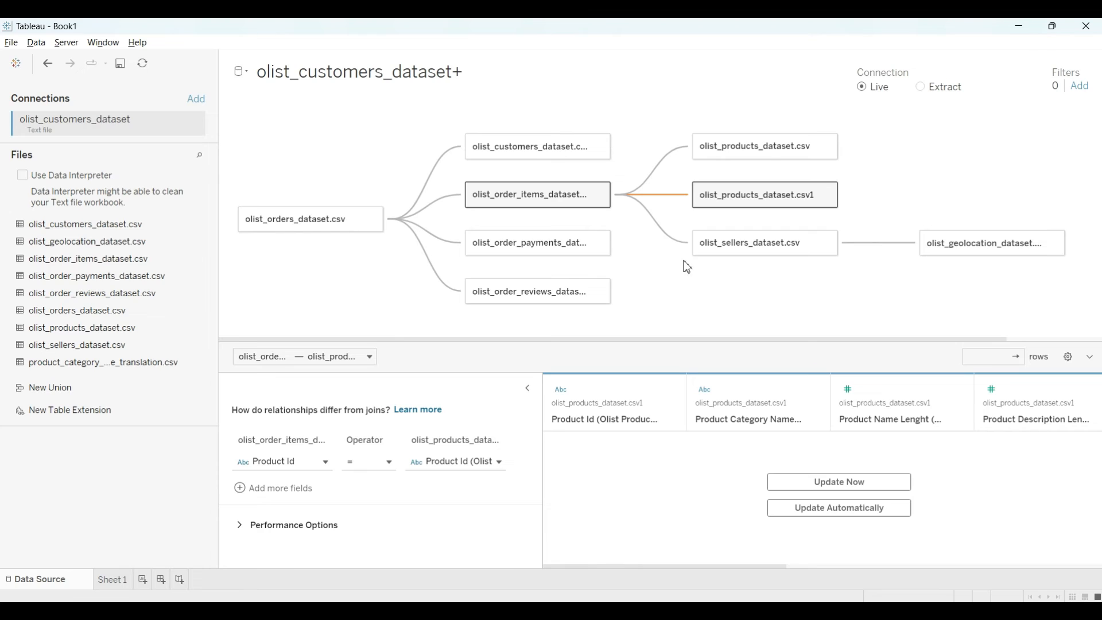
mouse_move(752, 295)
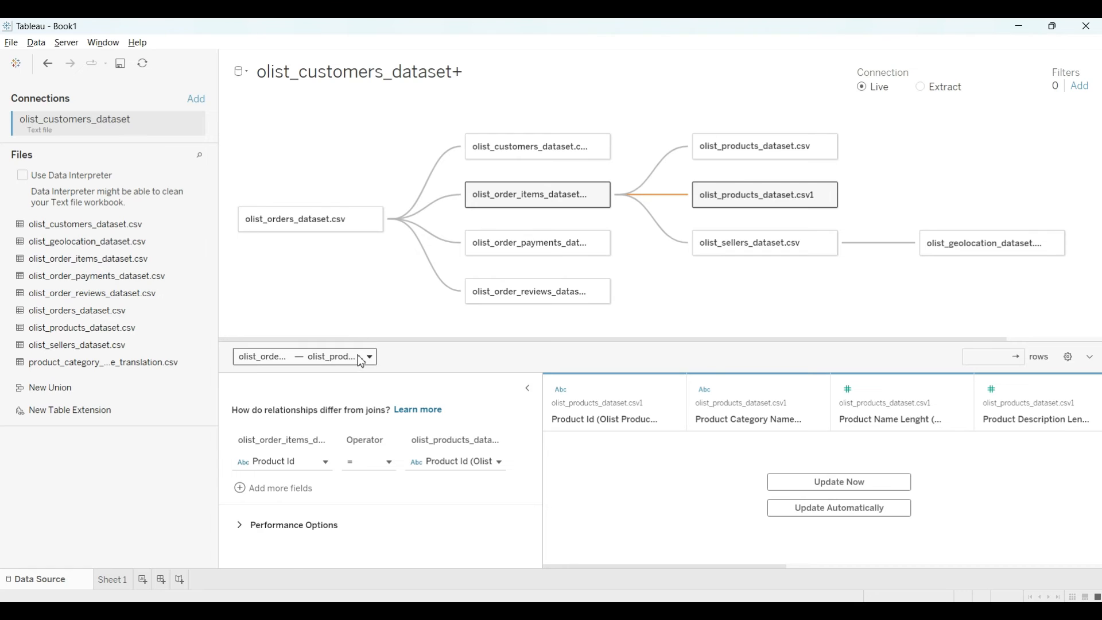
mouse_move(644, 318)
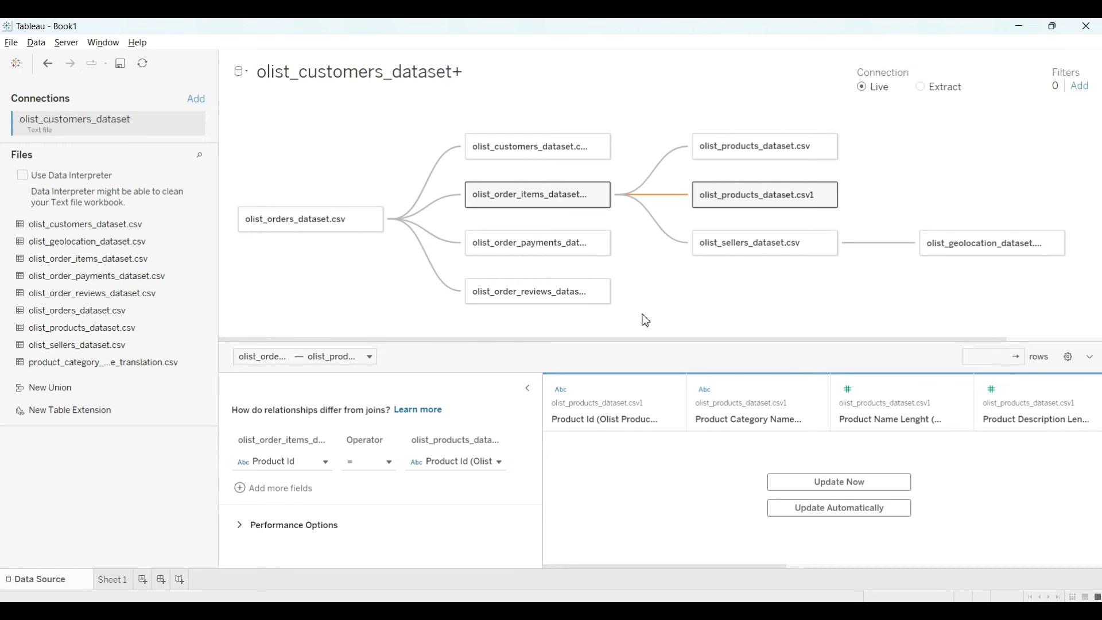
mouse_move(117, 583)
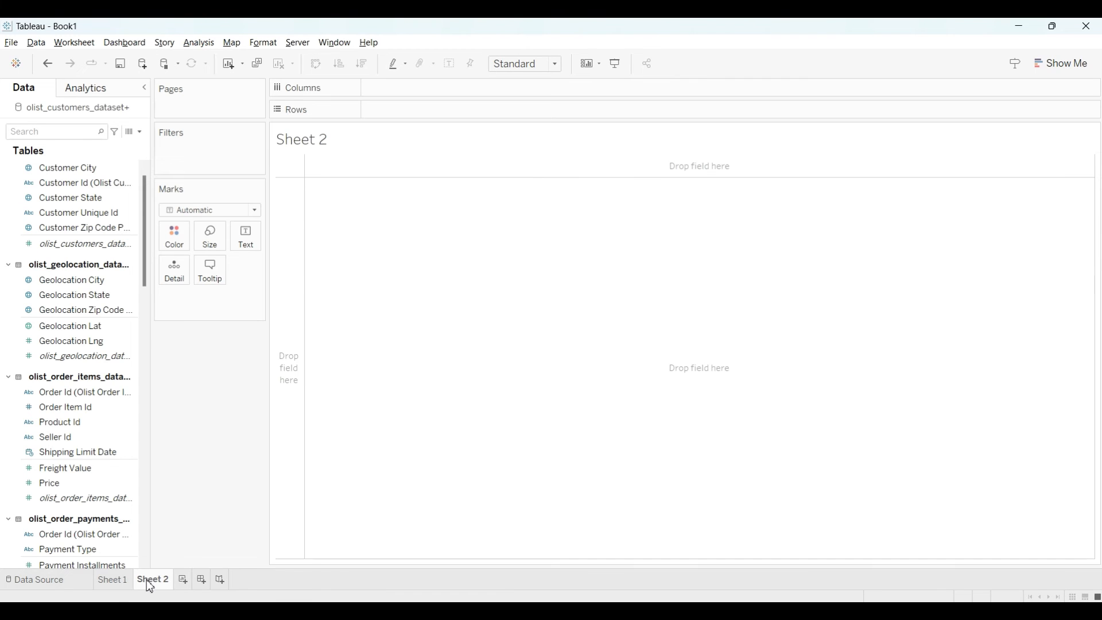
mouse_move(77, 167)
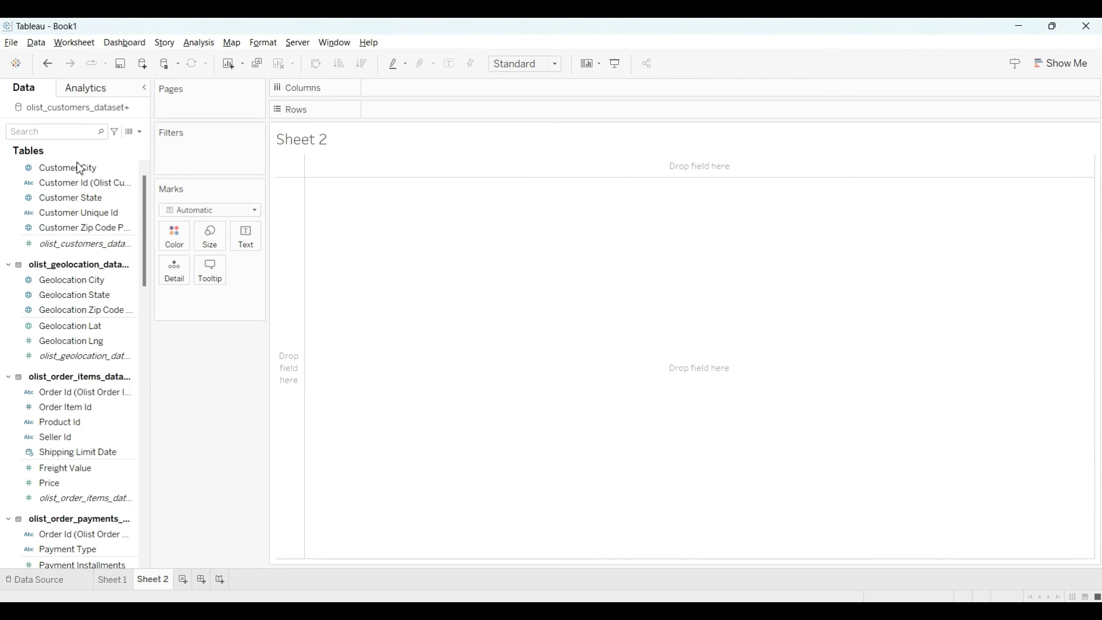
Place Customer City, then orders' Order Id, on the Columns shelf for 99,441 marks.
scroll(down, 3)
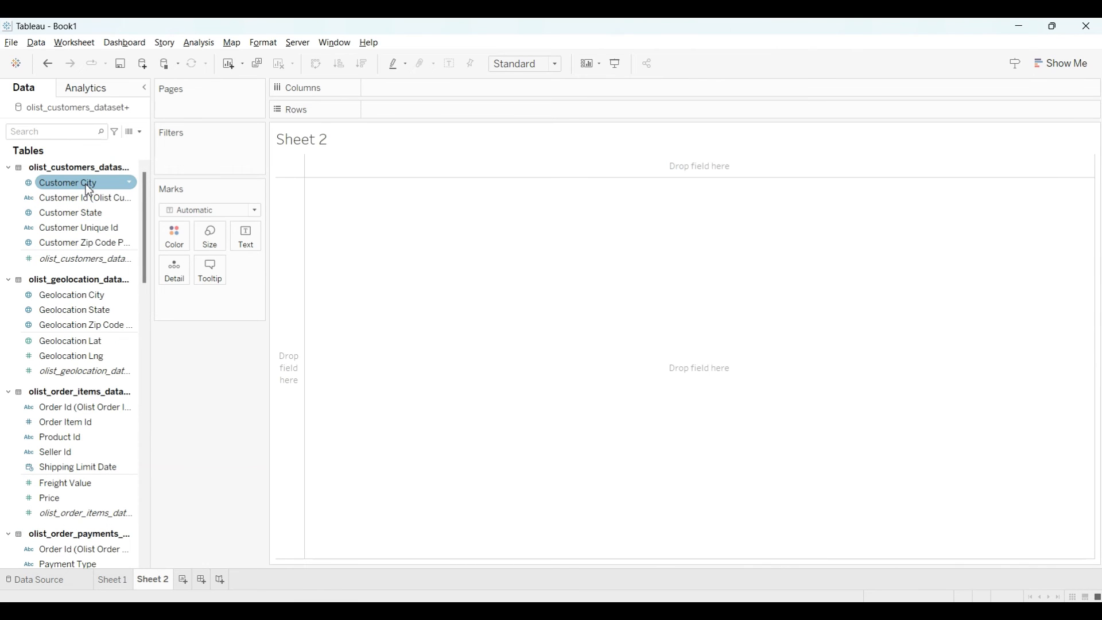
drag(67, 182, 342, 123)
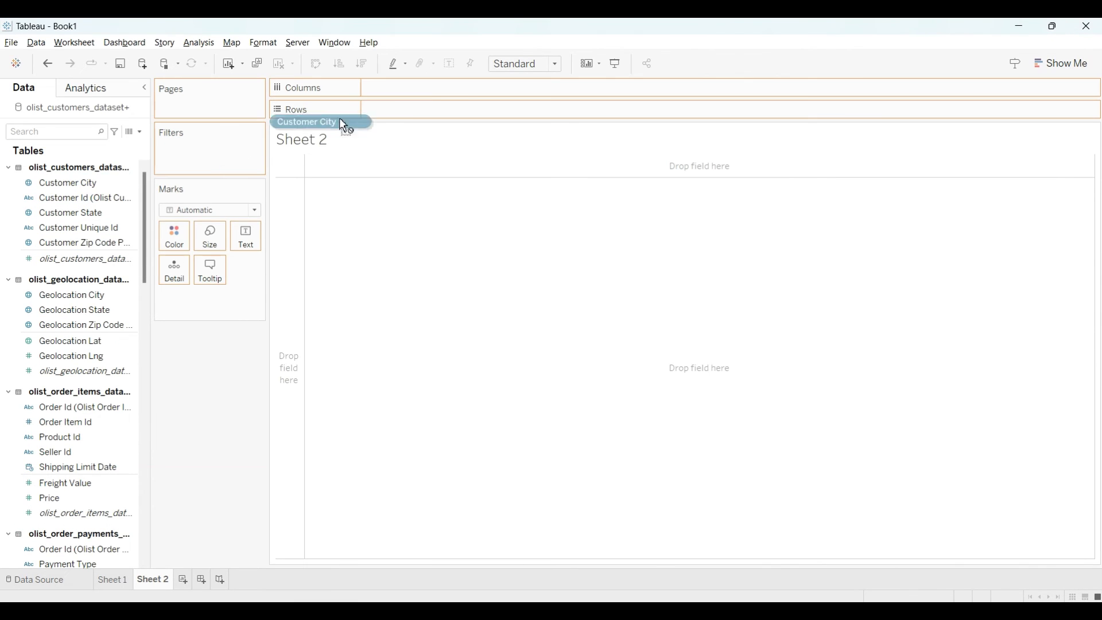
drag(320, 121, 413, 87)
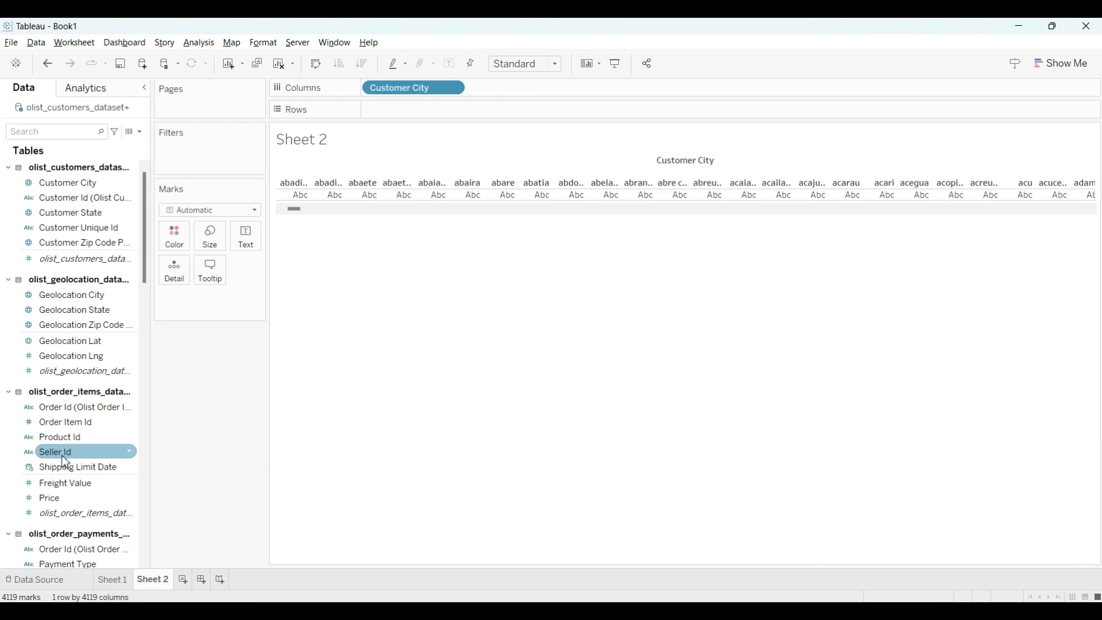
scroll(down, 3)
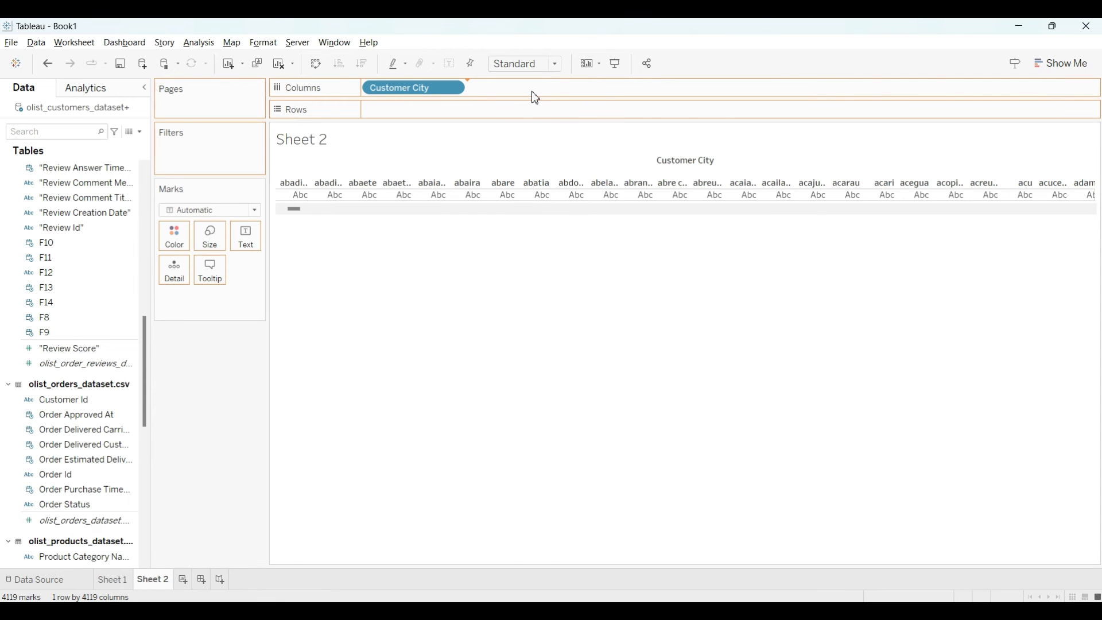
drag(56, 474, 517, 87)
text(price)
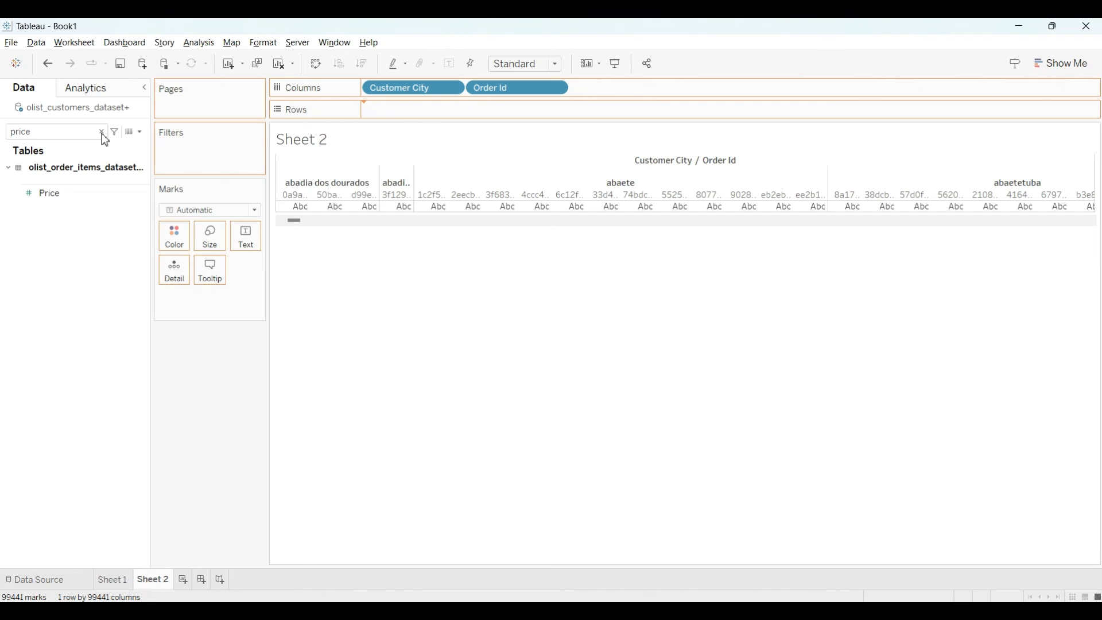
Drop Price on Rows to plot SUM(Price) bars totalling 13,591,644.
drag(49, 193, 394, 110)
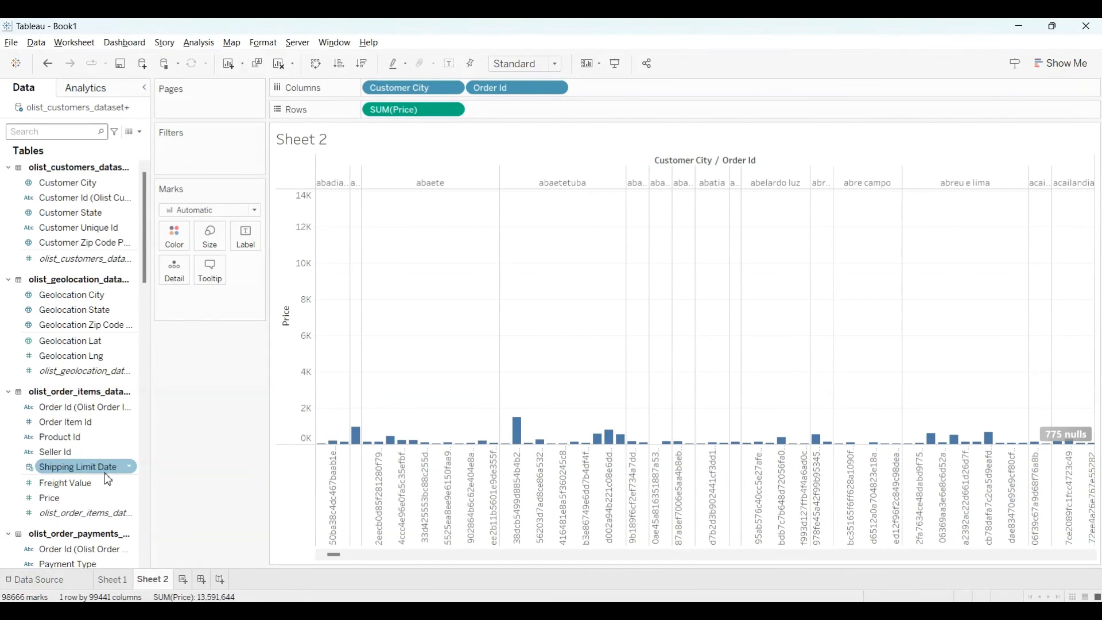
mouse_move(475, 432)
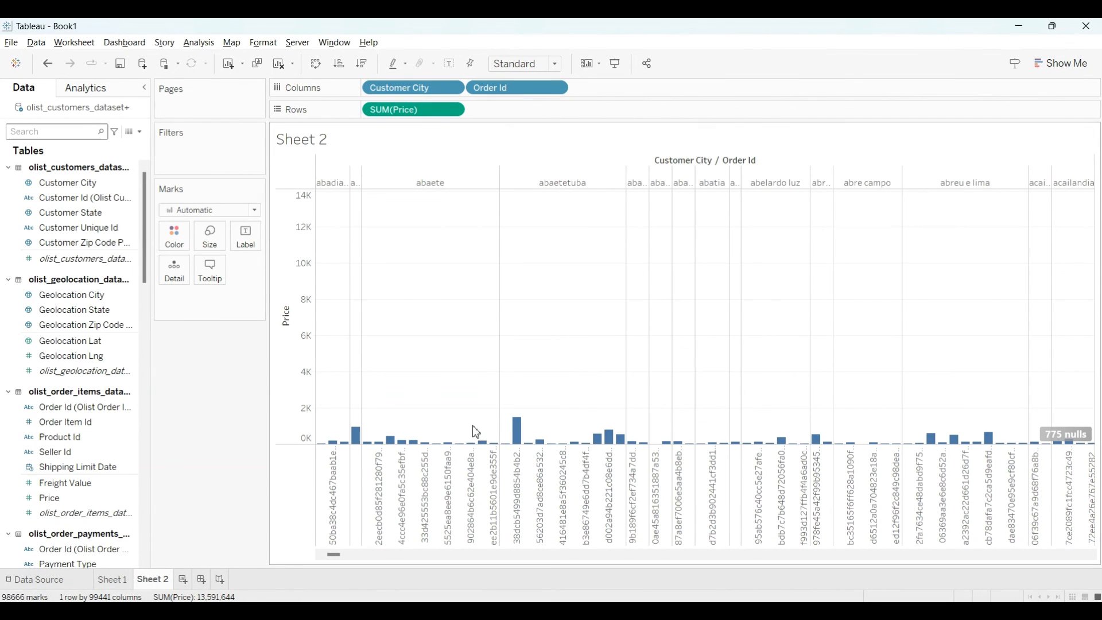
mouse_move(392, 423)
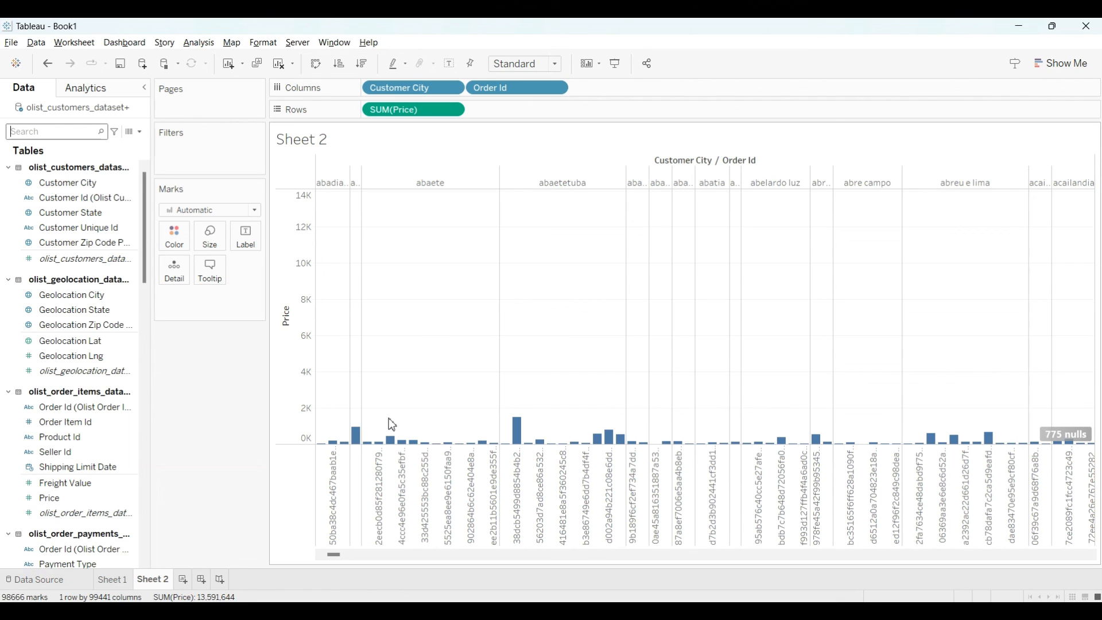
mouse_move(15, 38)
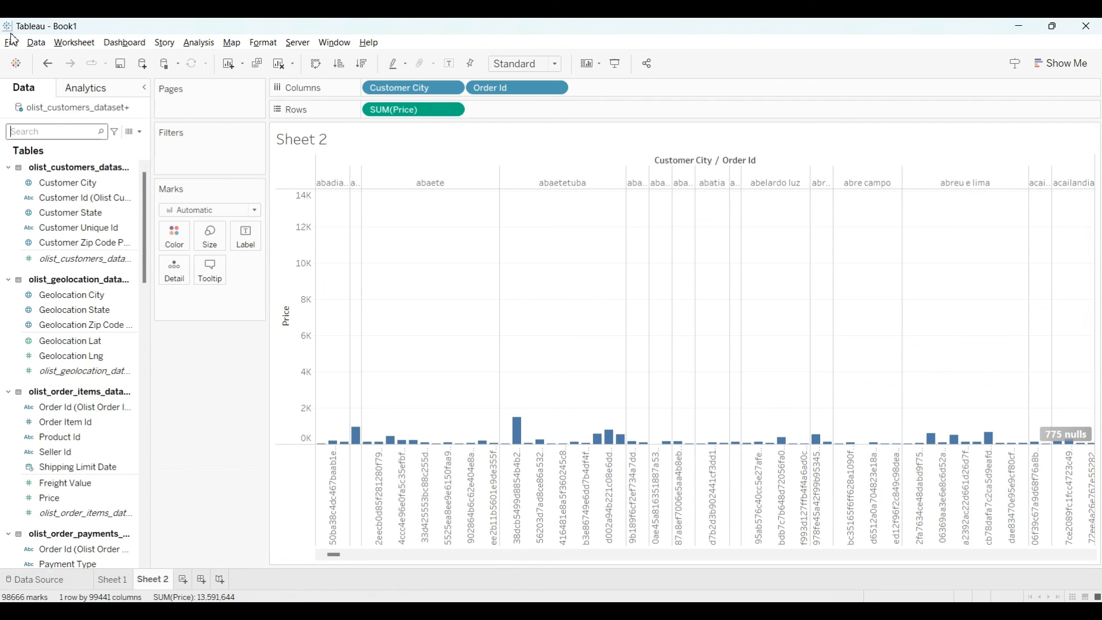
mouse_move(19, 60)
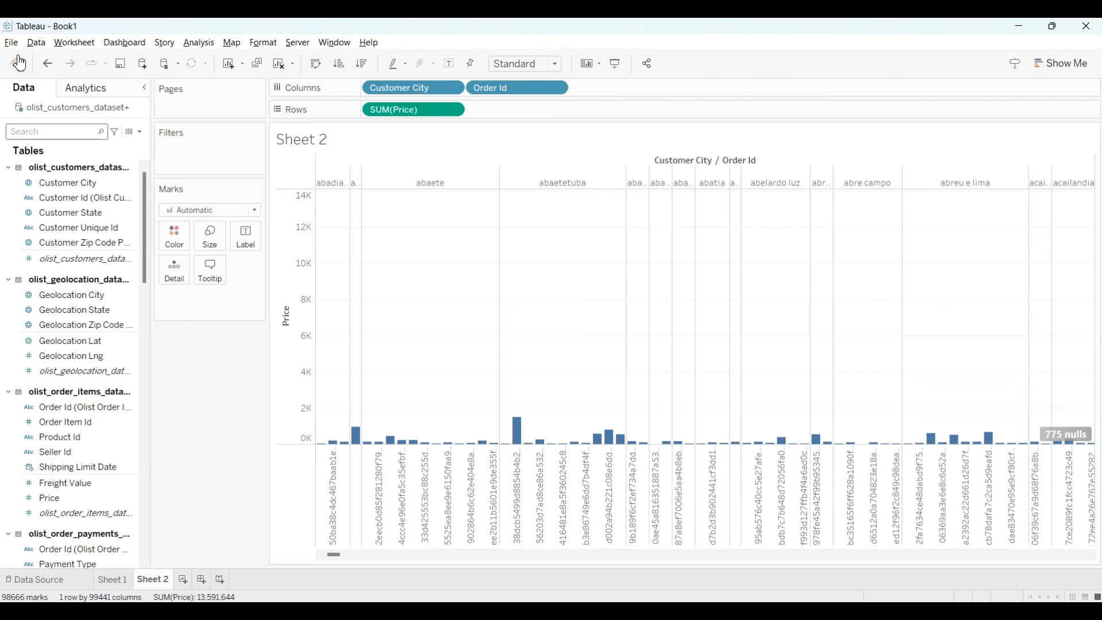